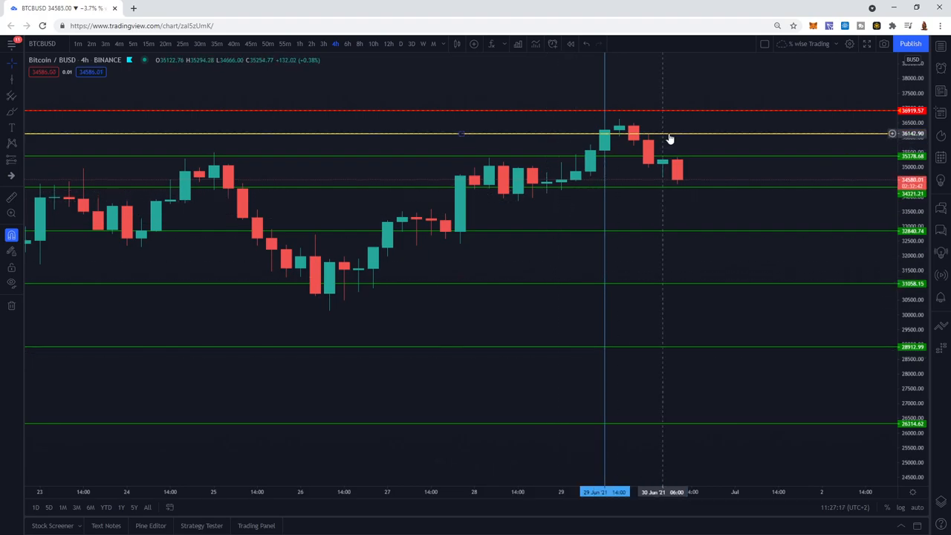
mouse_move(682, 117)
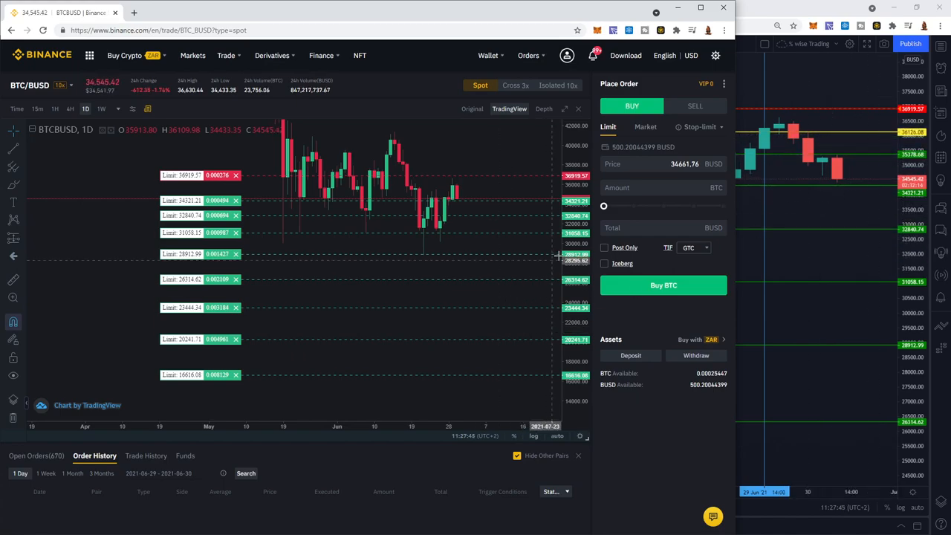
Fill the BTC limit sell with price 36126.08 BUSD and amount 0.000356 BTC.
click(694, 106)
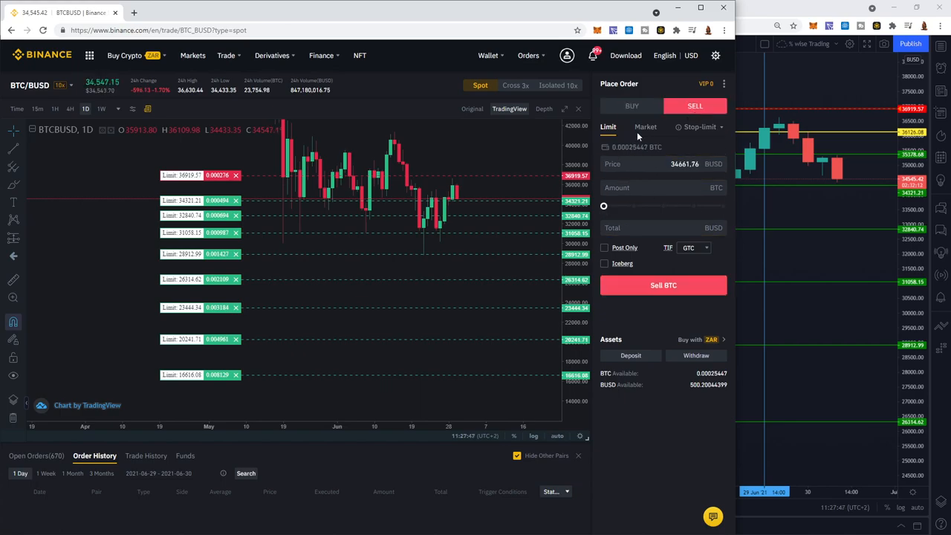
click(676, 165)
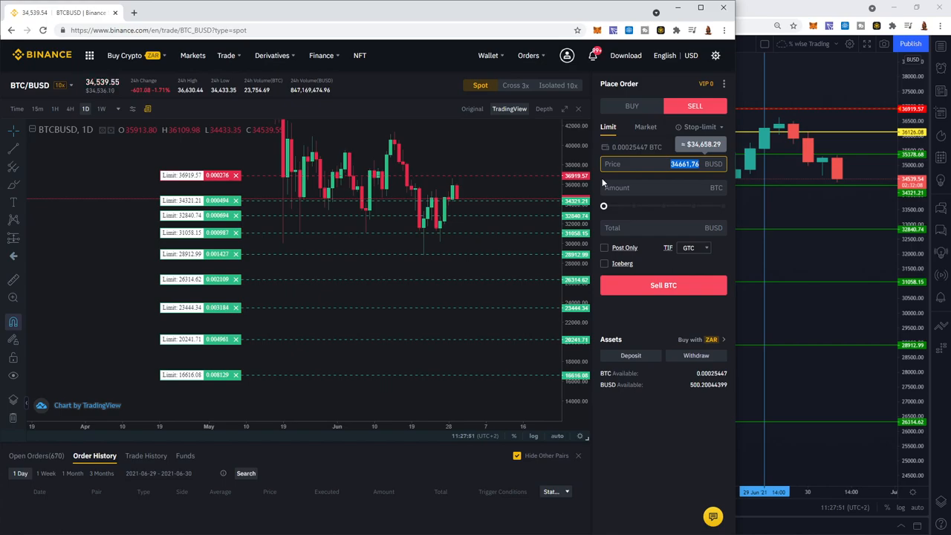
text(36126)
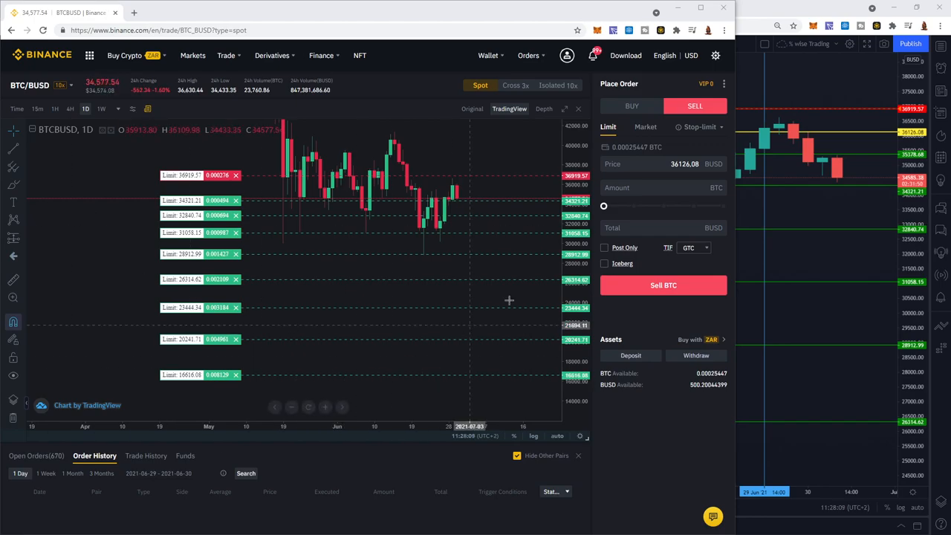
click(661, 187)
text(0.000356)
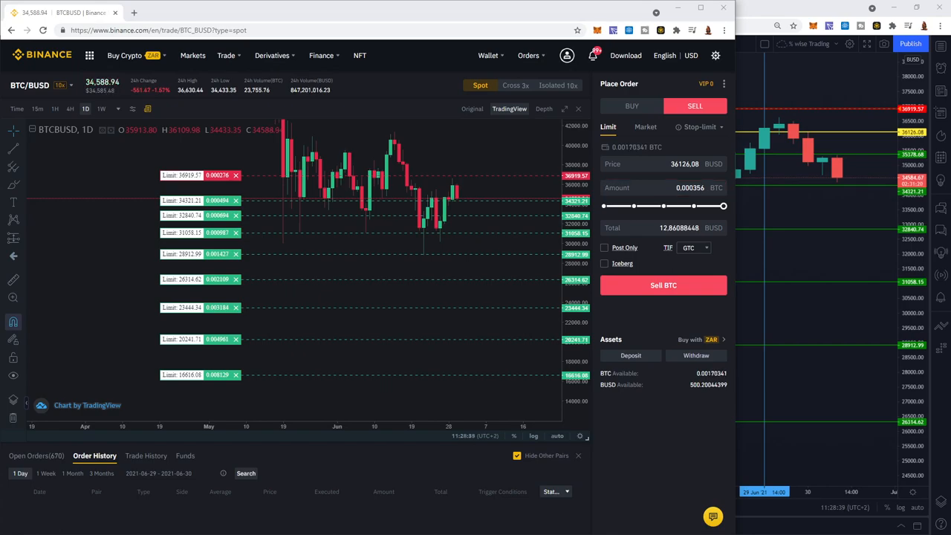
mouse_move(664, 266)
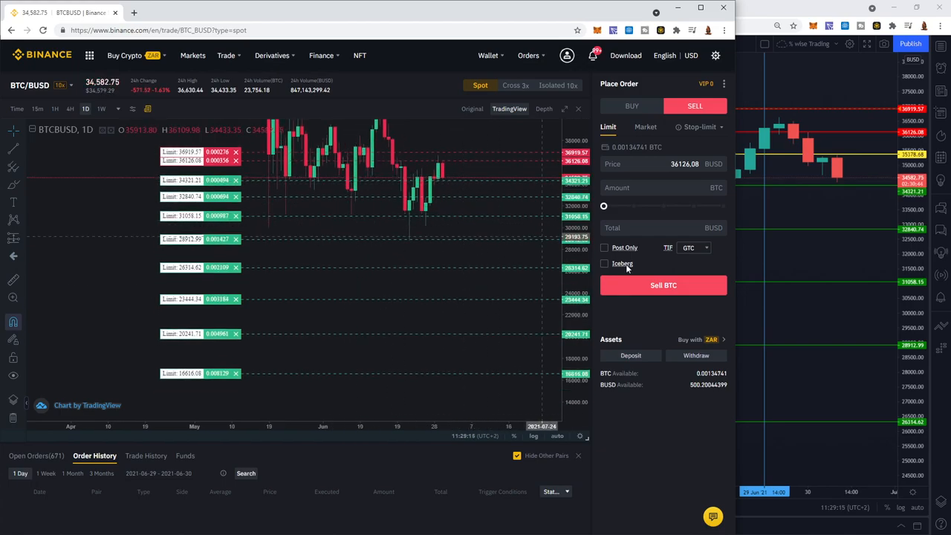
mouse_move(334, 351)
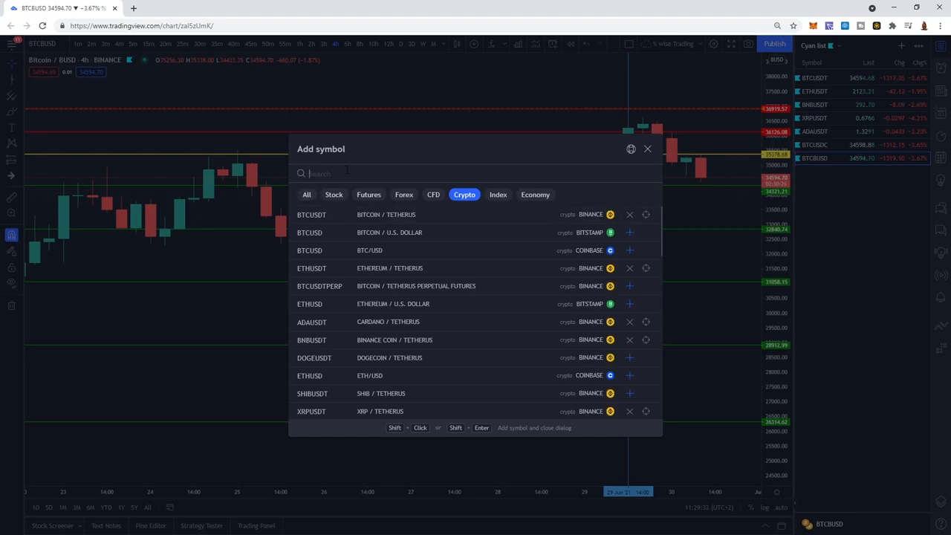
Search ETHBUSD in the Add symbol dialog and load its chart from the watchlist.
text(ETHBU)
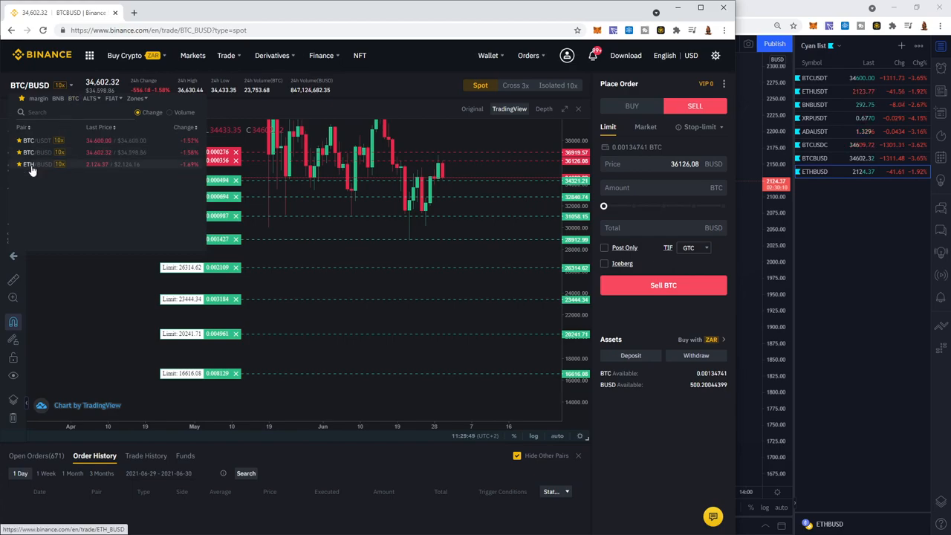
Select the ETH/BUSD pair and market-buy ETH with a 10 BUSD total.
click(33, 165)
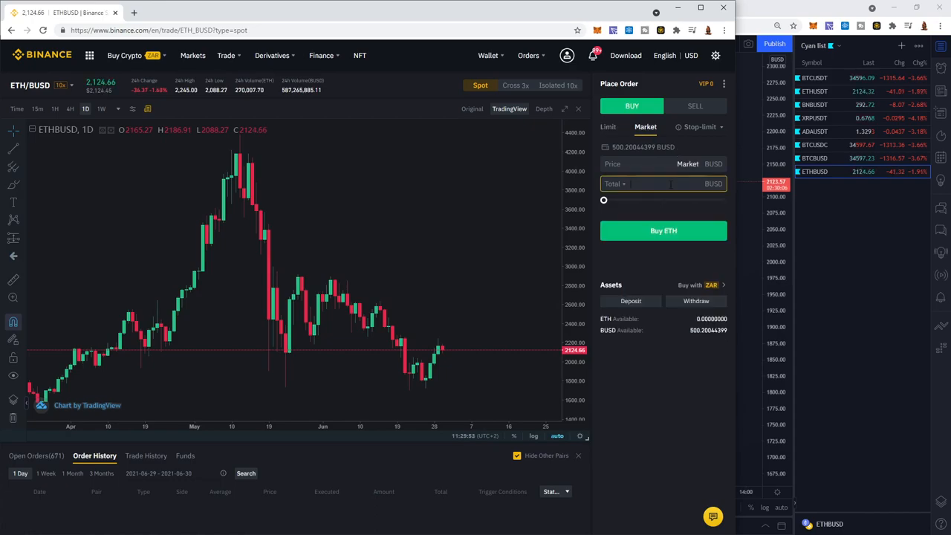
text(10)
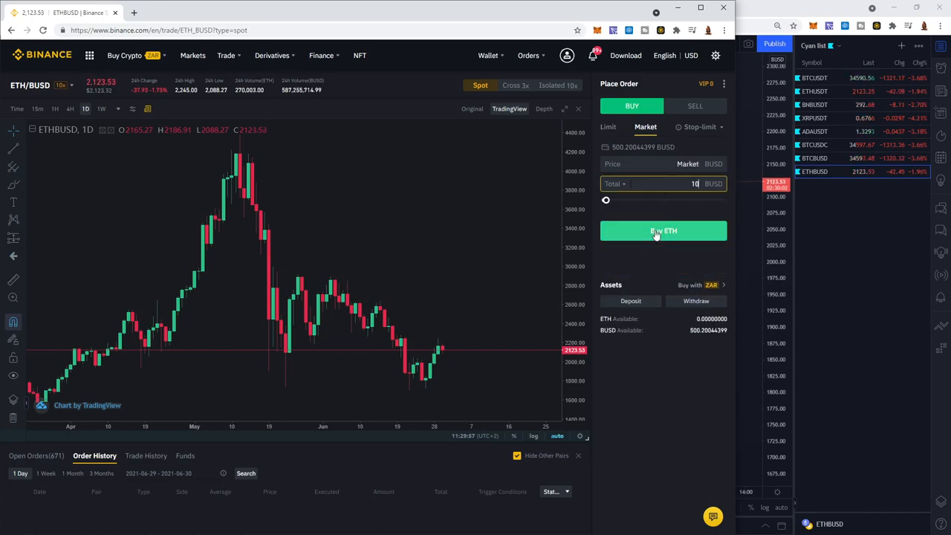
click(662, 230)
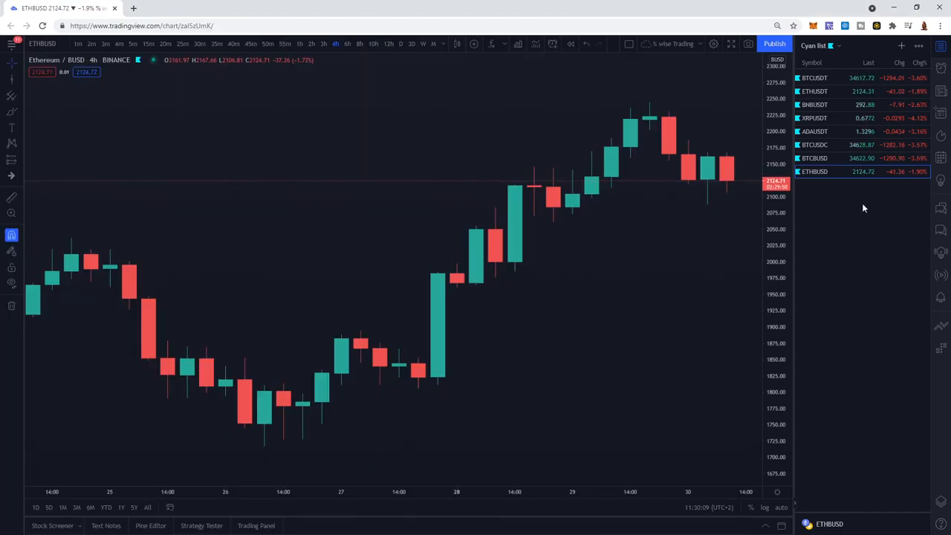
Draw a horizontal line on ETHBUSD and set its coordinate price to 2124.14.
click(10, 80)
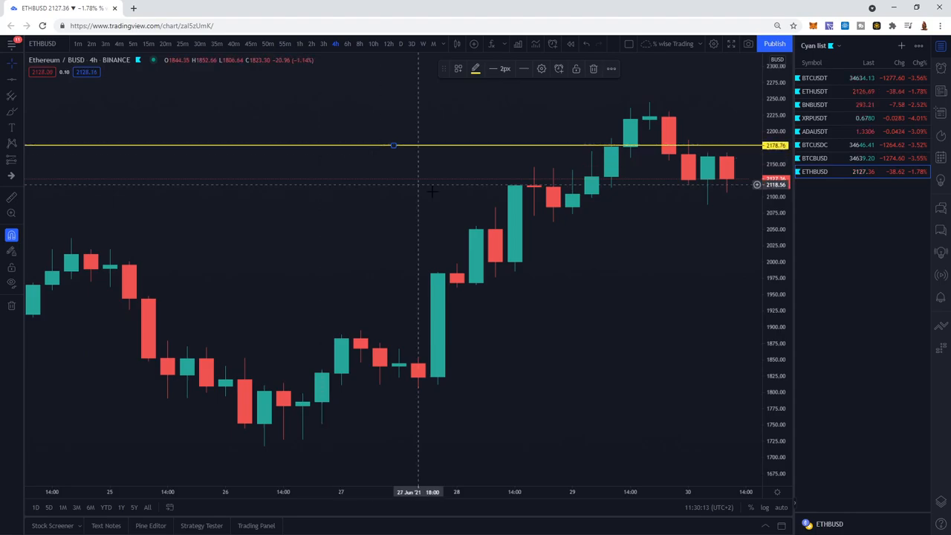
mouse_move(560, 106)
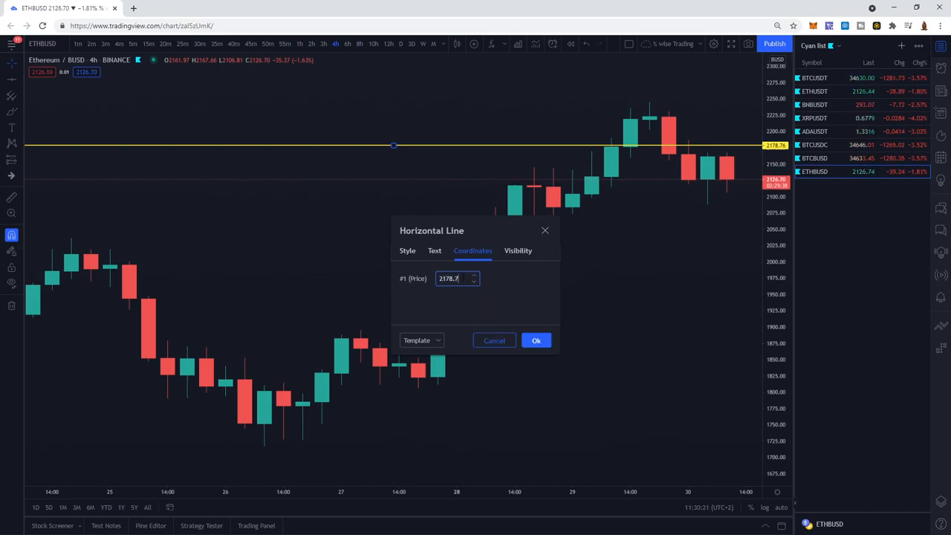
text(24)
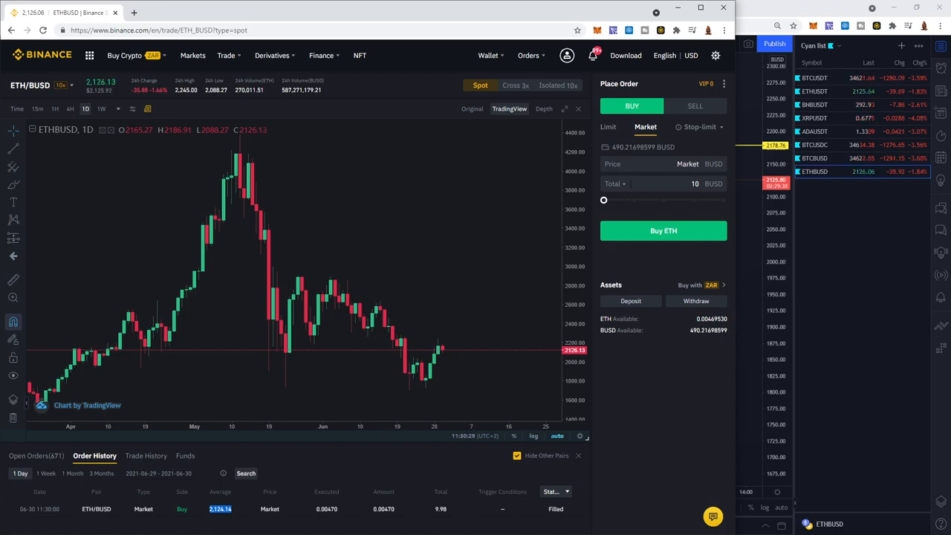
mouse_move(615, 418)
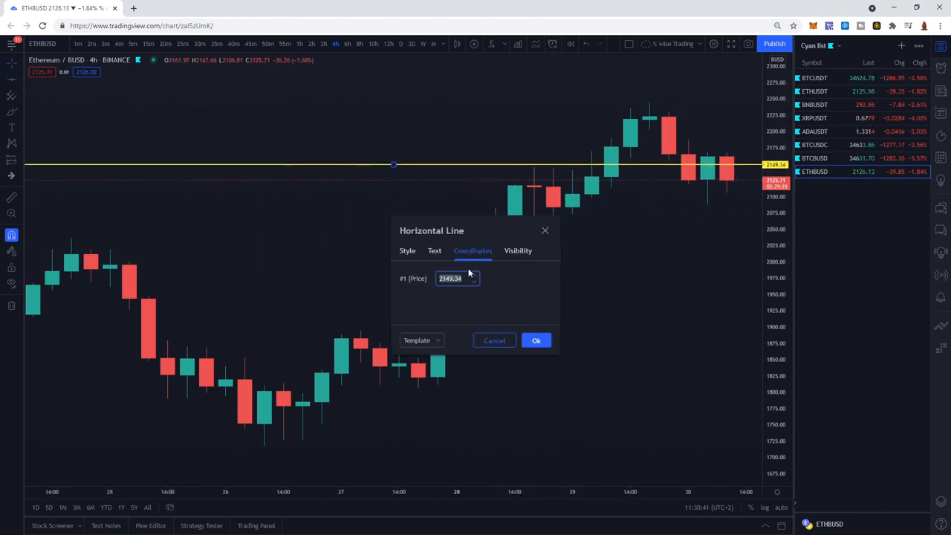
text(212)
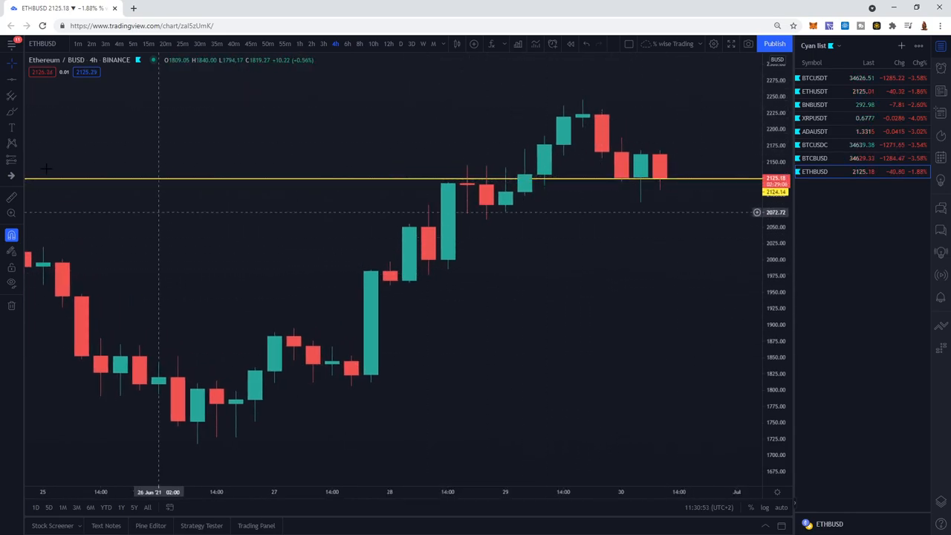
Place a horizontal line at about 2169.87 and colour it red.
click(10, 113)
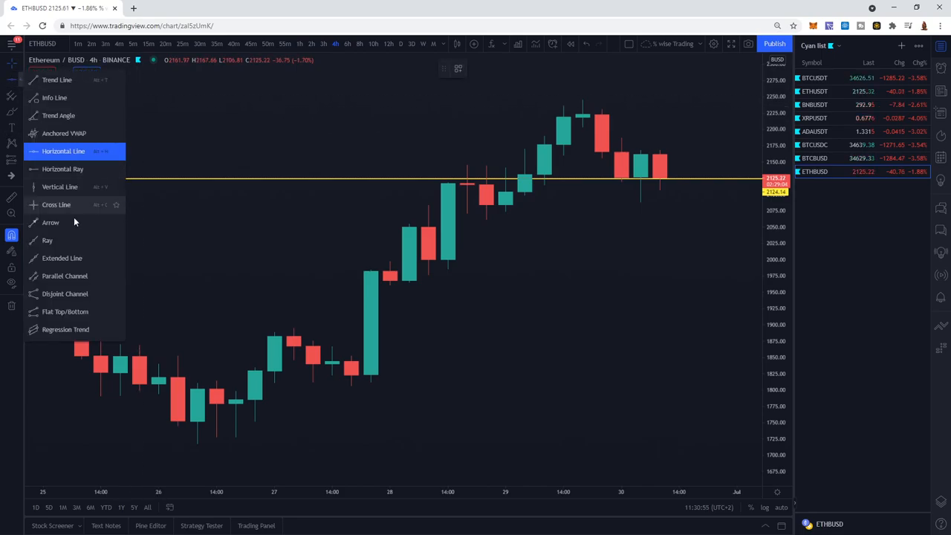
mouse_move(46, 103)
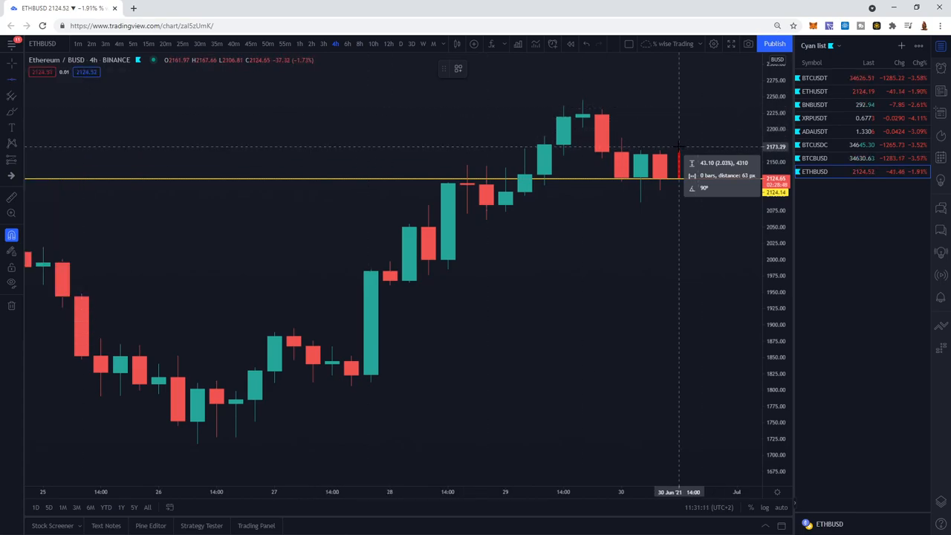
mouse_move(696, 124)
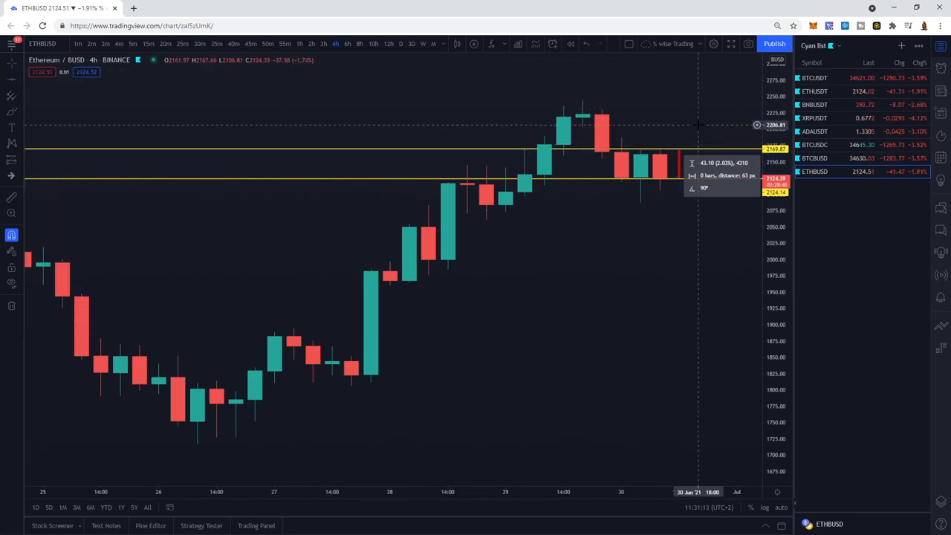
click(474, 68)
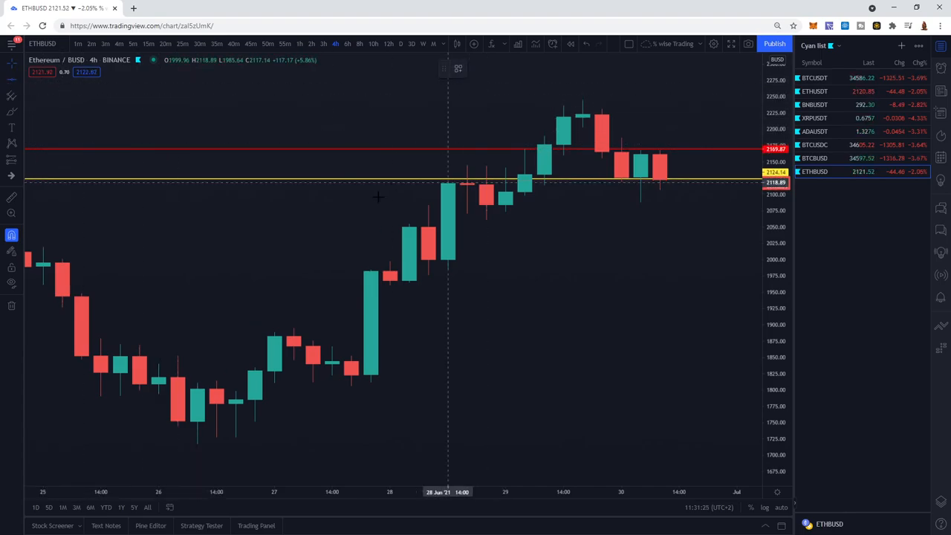
click(10, 111)
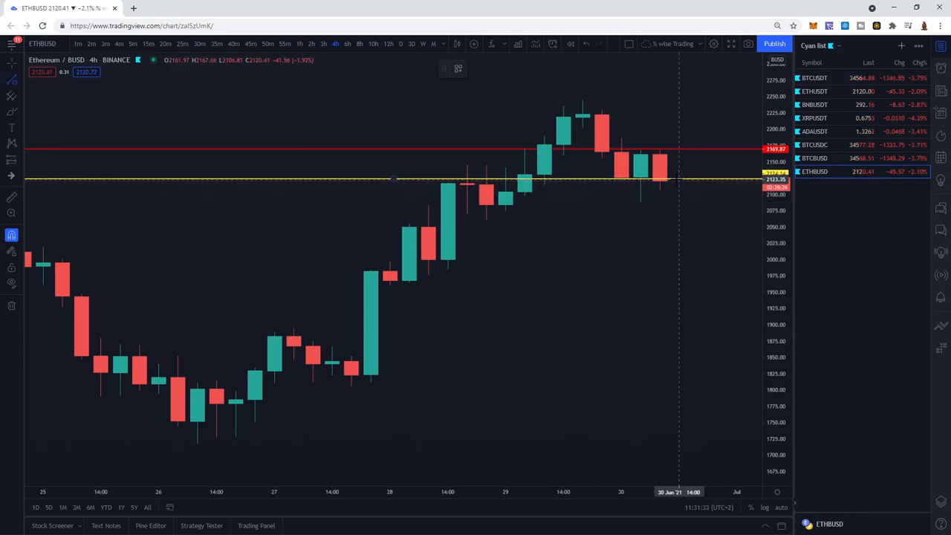
Clone the red level and drag copies down to 2081.61, 2017.99 and 1933.16.
drag(393, 179, 676, 201)
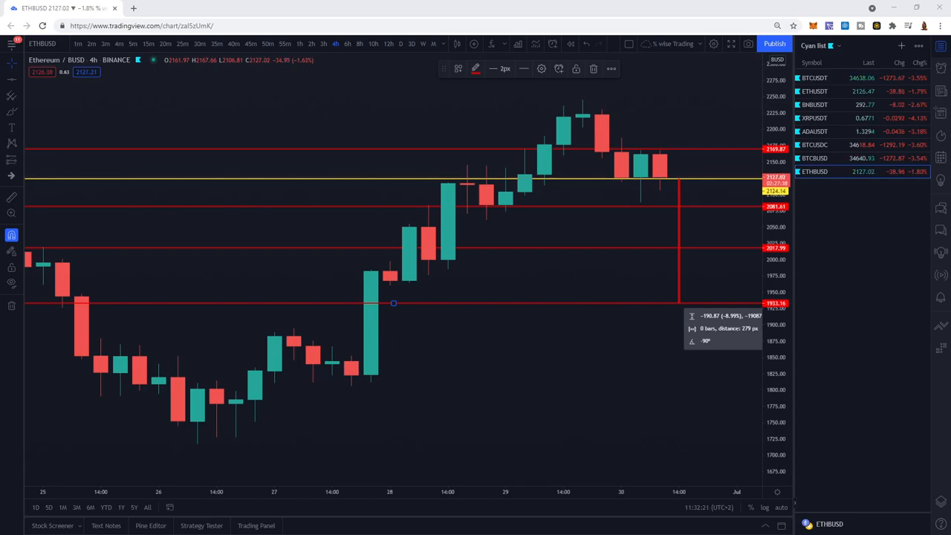
mouse_move(667, 282)
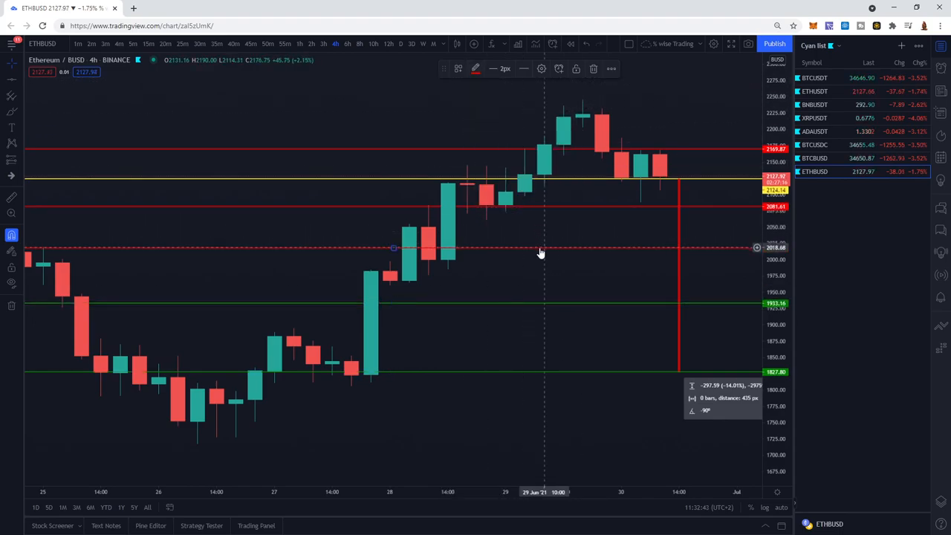
Measure the roughly 14% price range from current price down to 1827.80.
click(482, 68)
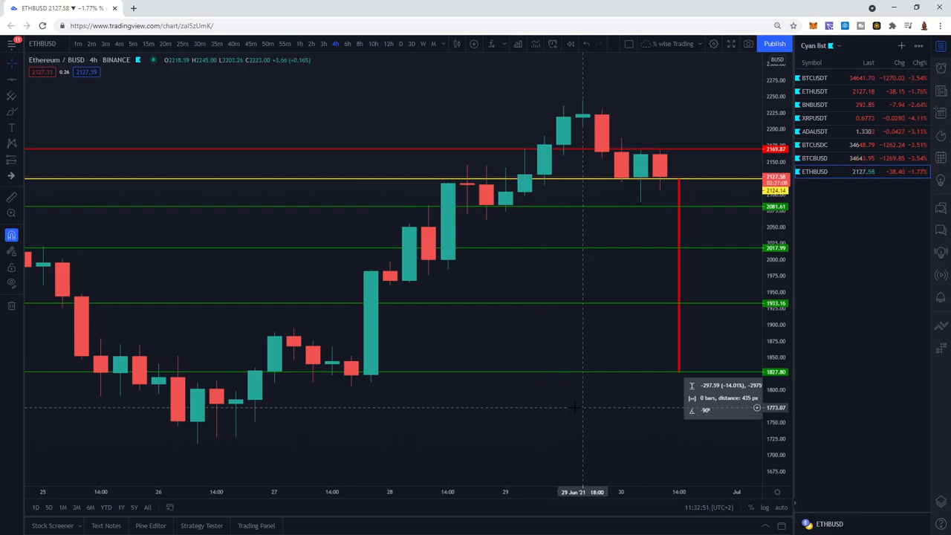
mouse_move(678, 387)
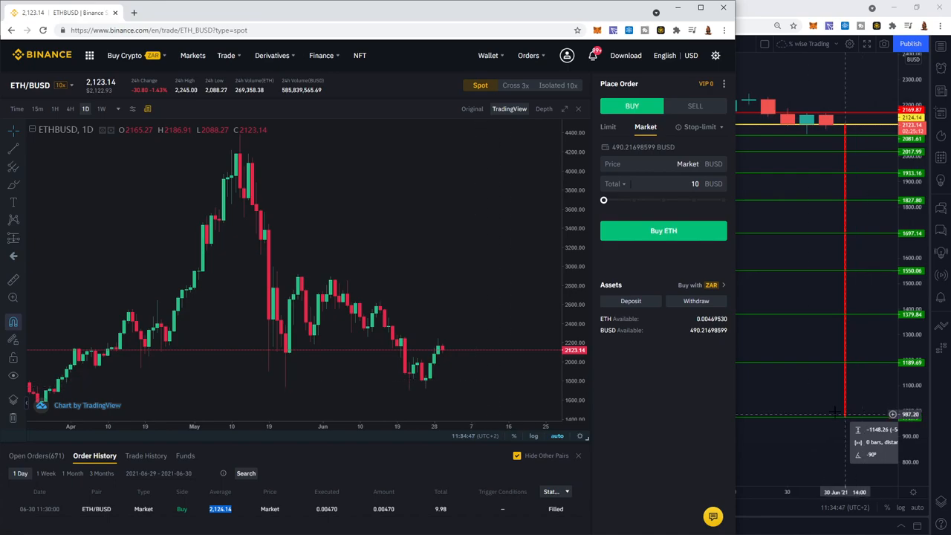
Mark lower levels at 1697.14, 1550.06, 1379.84 and 1189.69, then choose Sell Limit on Binance.
click(696, 106)
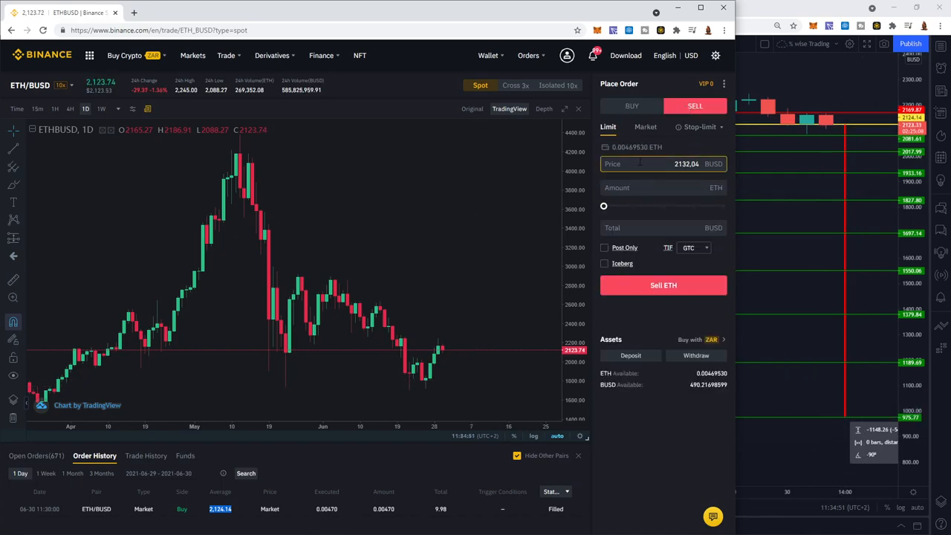
Submit a limit sell of 0.0047 ETH at 2169.87 BUSD.
click(686, 163)
text(2169,87)
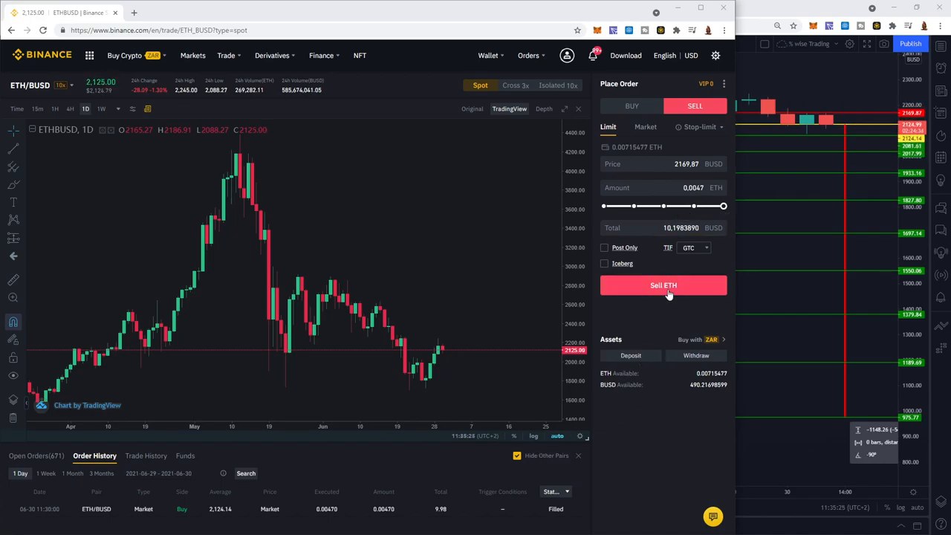
click(662, 285)
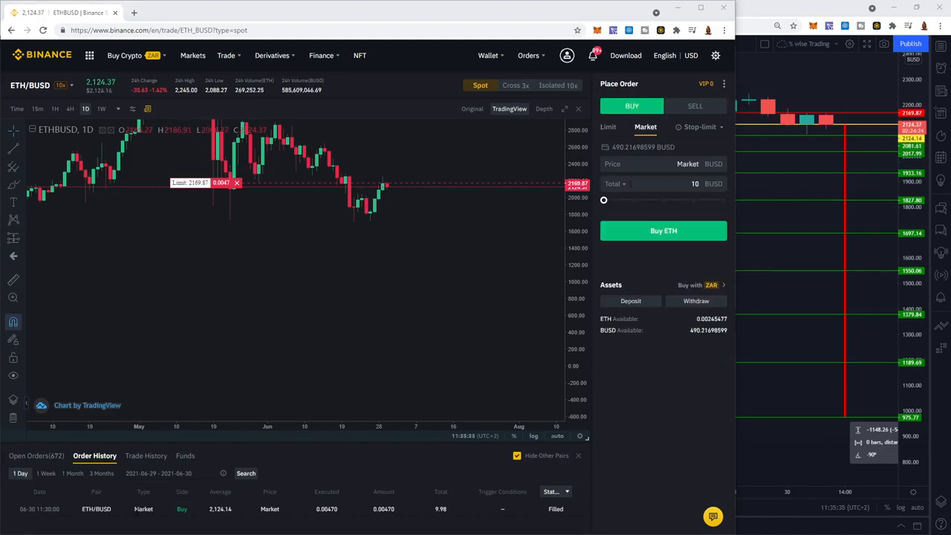
mouse_move(653, 219)
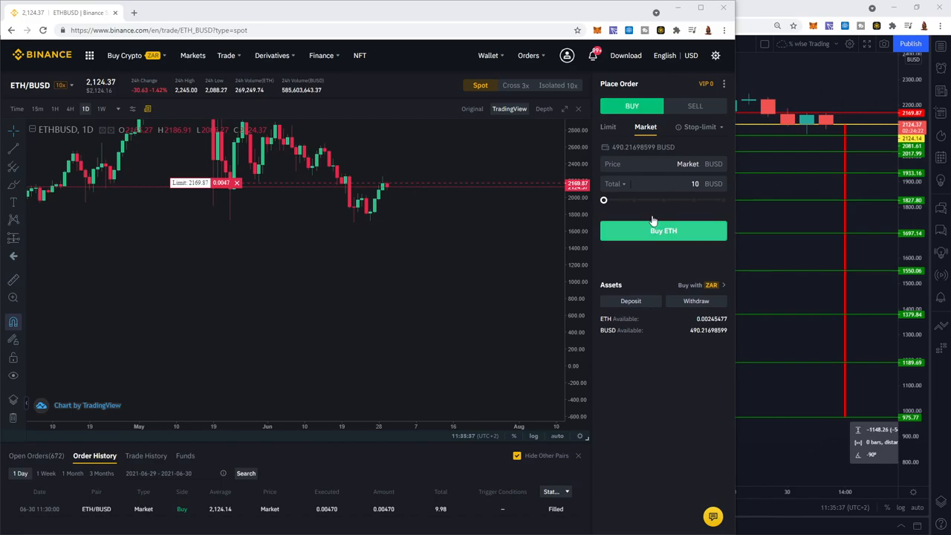
Fill a limit buy at 2081.61 BUSD with 12 typed into the Total field.
click(608, 127)
text(2081.6)
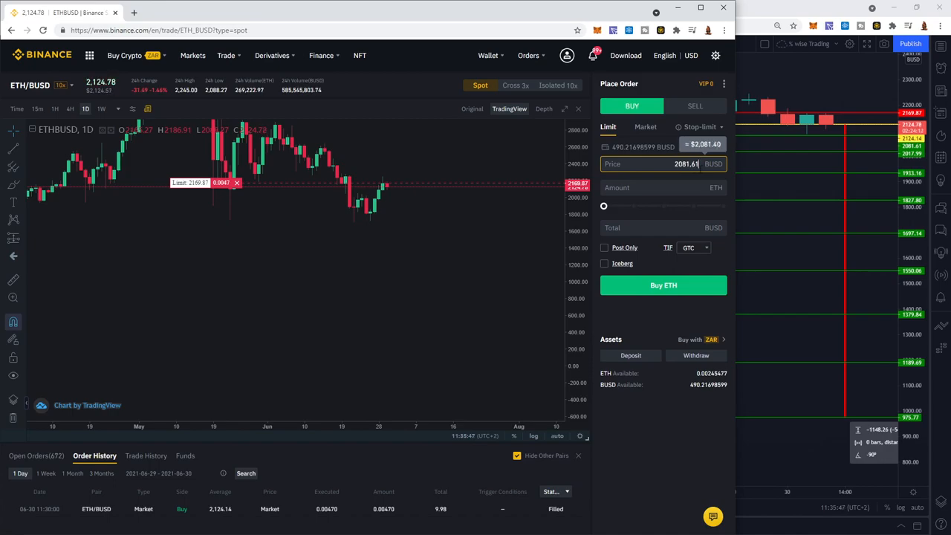
text(12)
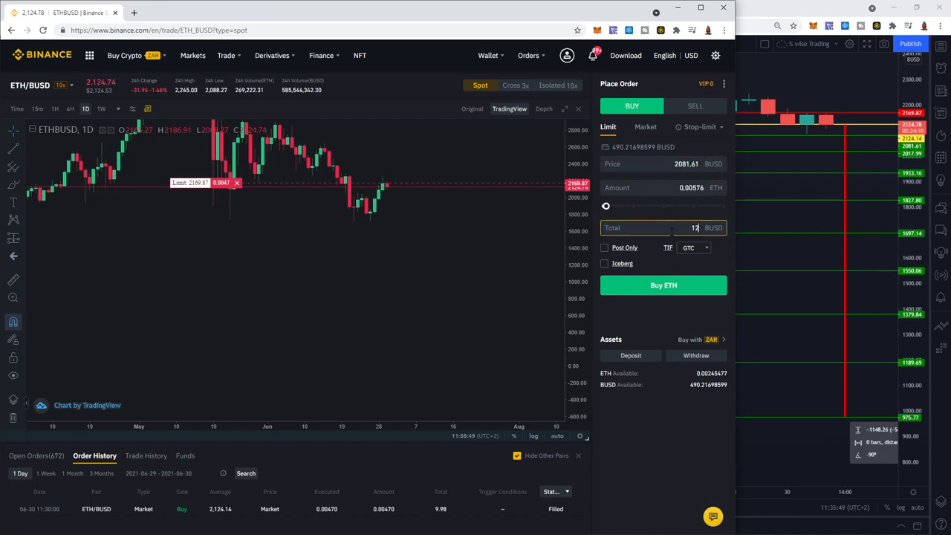
text(.5937405)
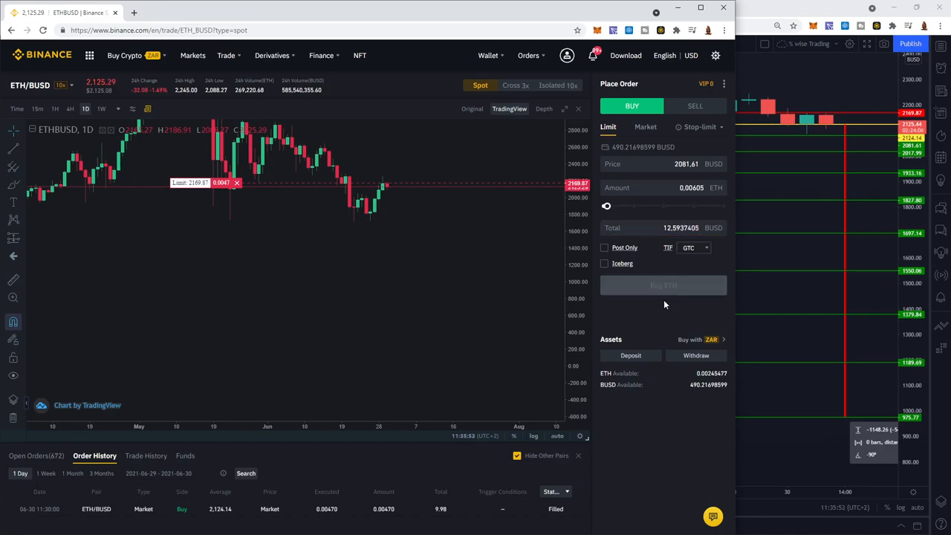
Place ETH/BUSD limit buys at 2081.61 and at 2017.99 for a 16.9 BUSD total.
click(676, 163)
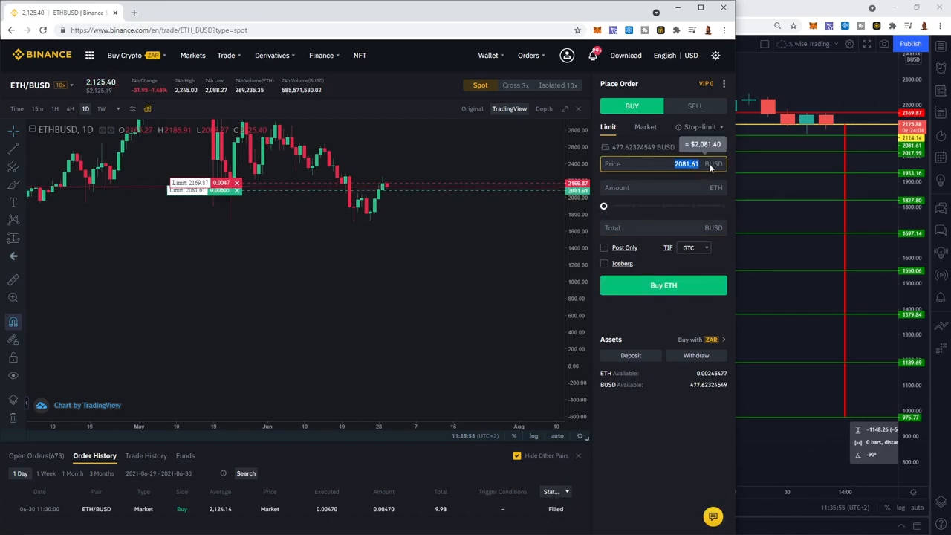
text(20)
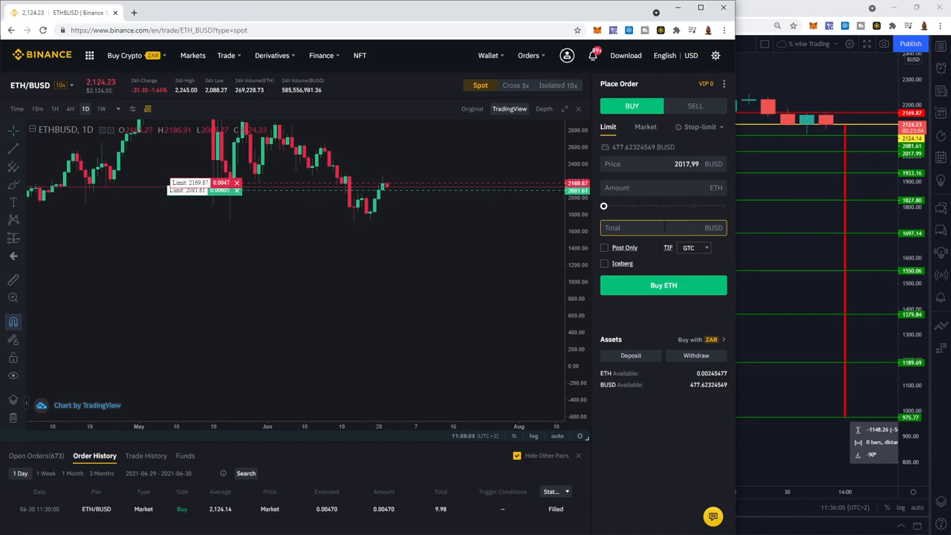
text(16.9511160)
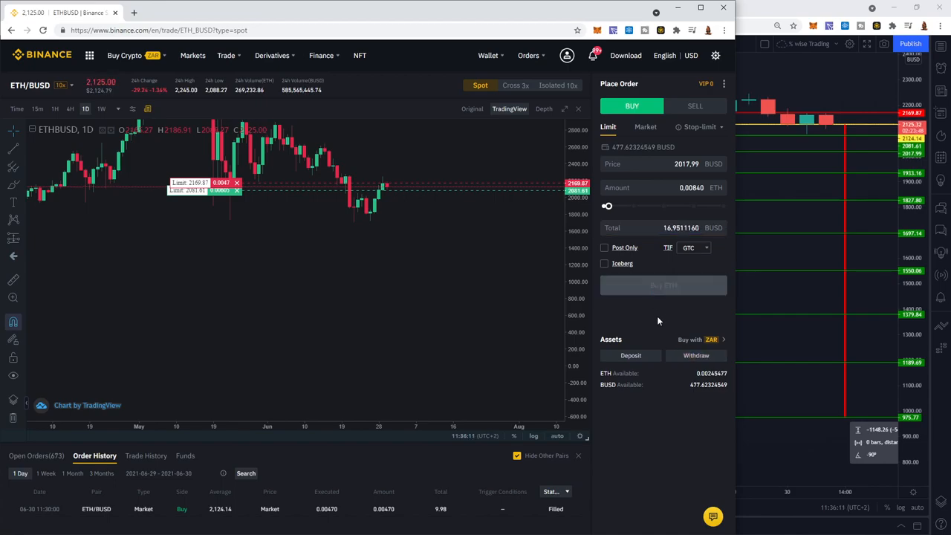
click(664, 164)
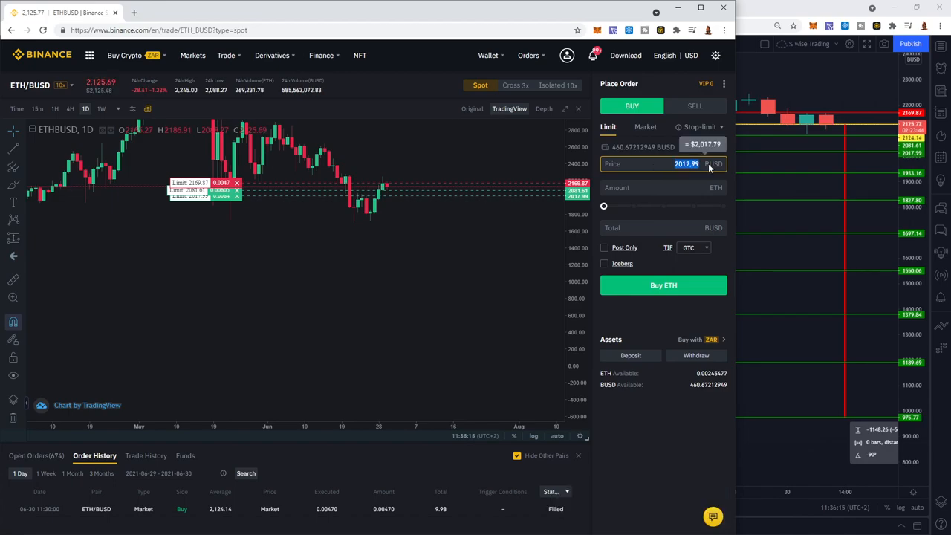
Place a limit buy at 1933.16 worth about 22.81 BUSD.
text(1933.16)
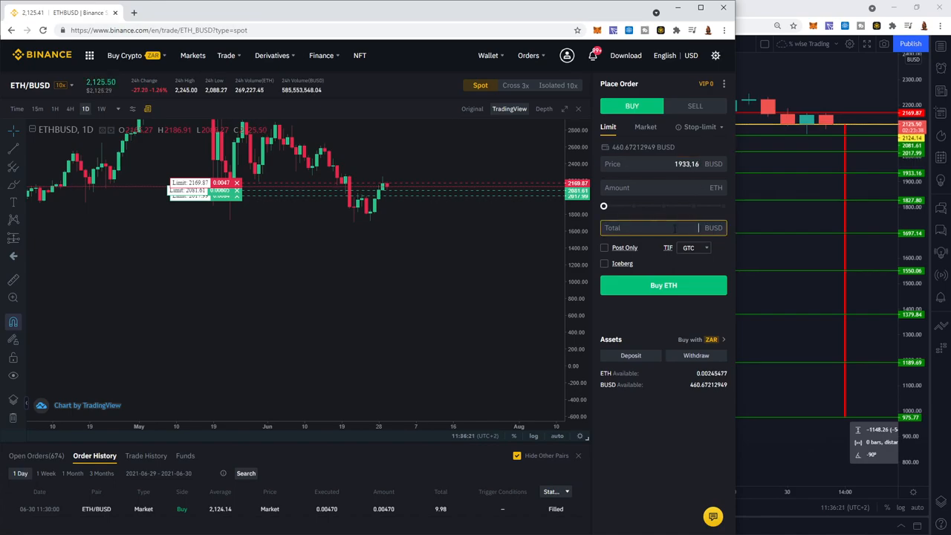
text(22.81)
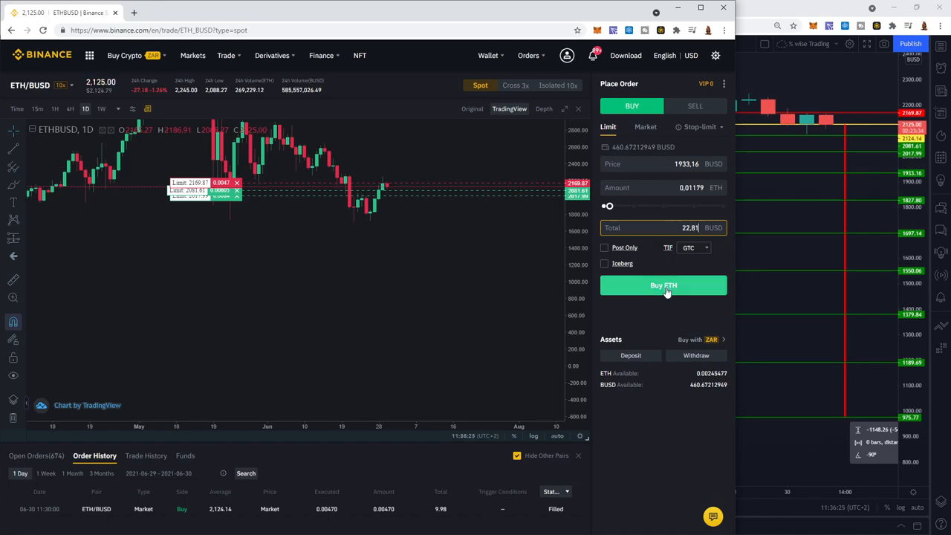
click(662, 285)
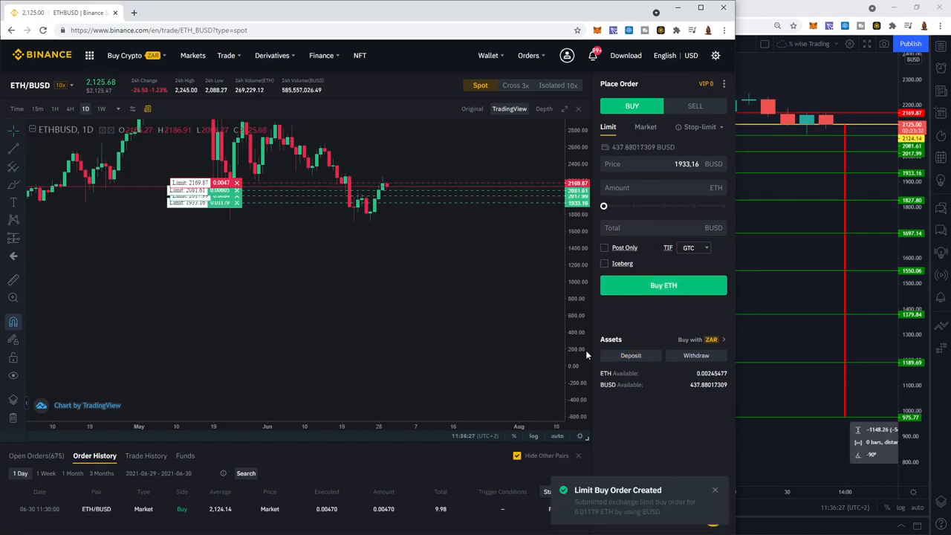
Place a limit buy at 1827.80 worth about 30.68 BUSD.
click(669, 164)
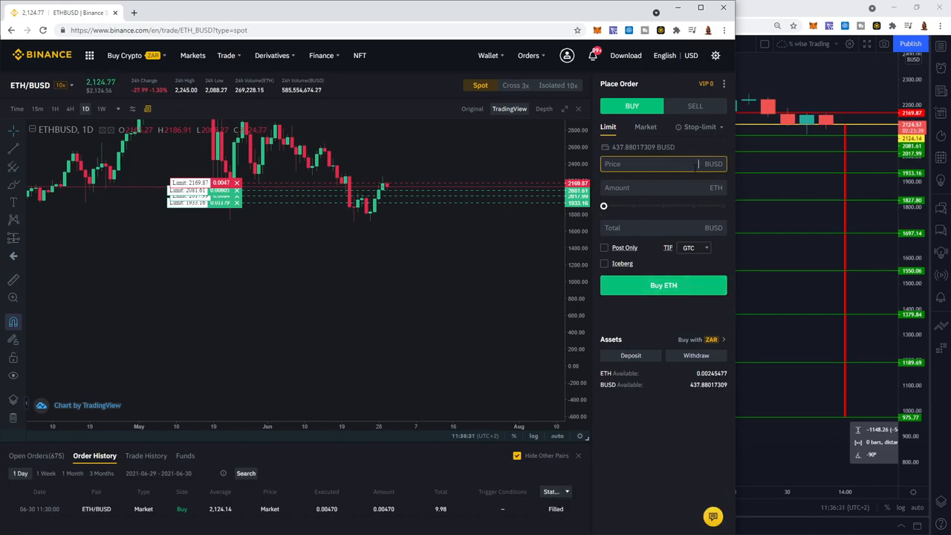
text(182)
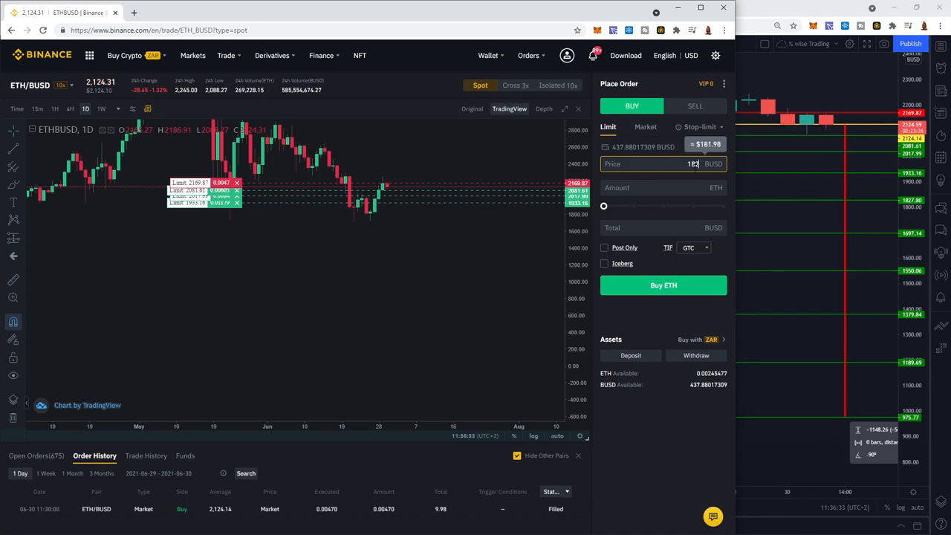
text(1827.85)
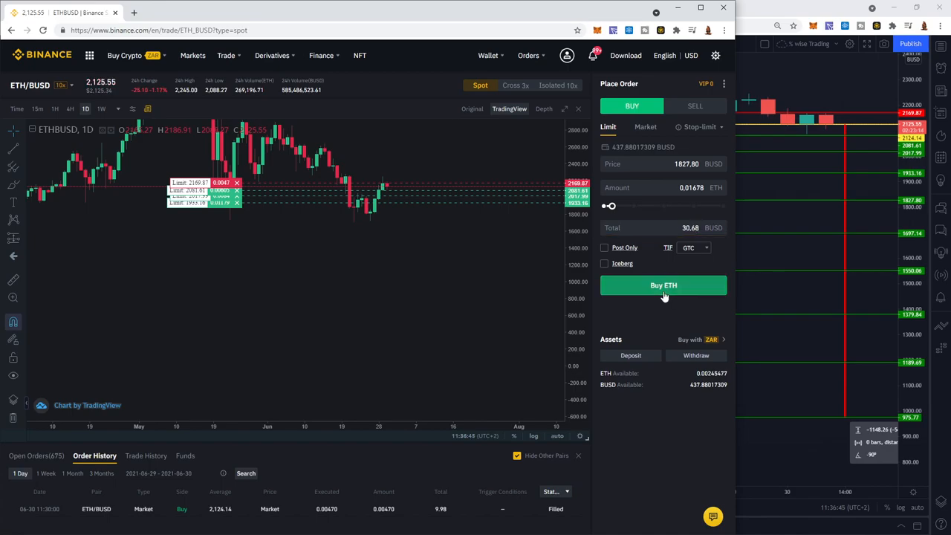
click(662, 285)
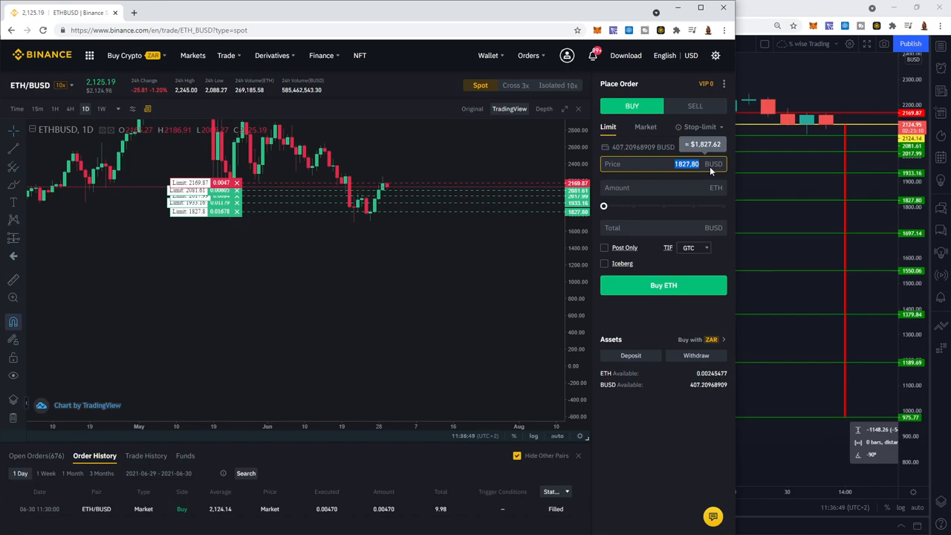
Place a 41.26 BUSD limit buy at 1697.14 and show the Open Orders list.
text(1697)
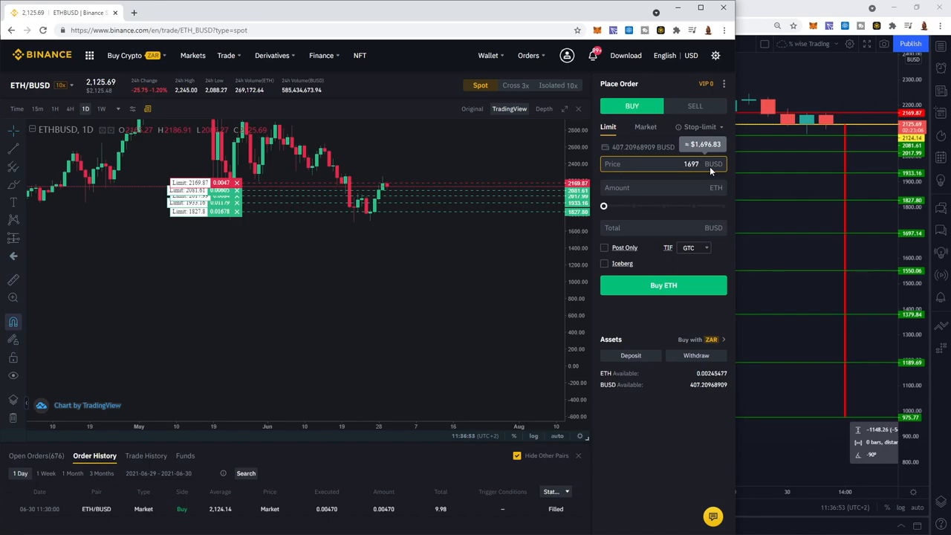
text(1697.14)
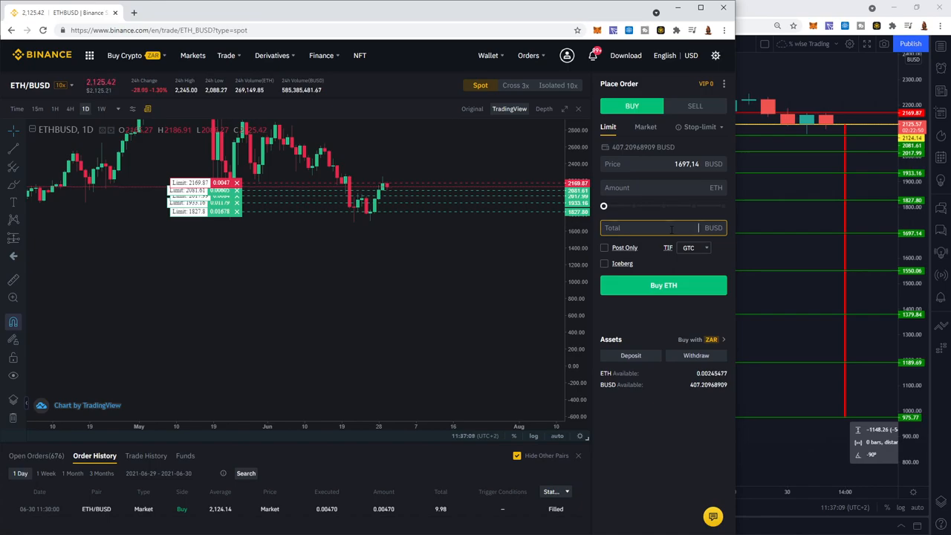
click(32, 455)
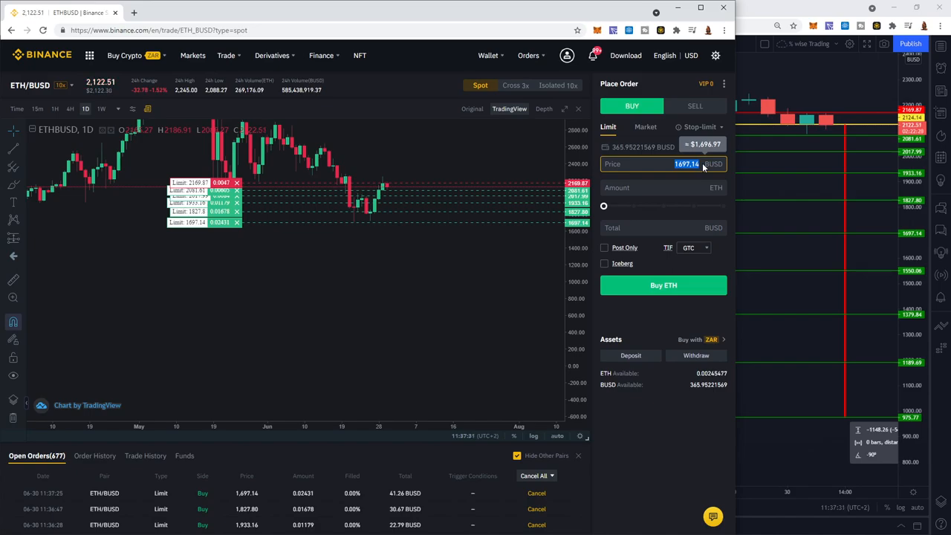
Place a limit buy at 1550.06 sized via the slider to a 55.51 BUSD total.
text(1550.06)
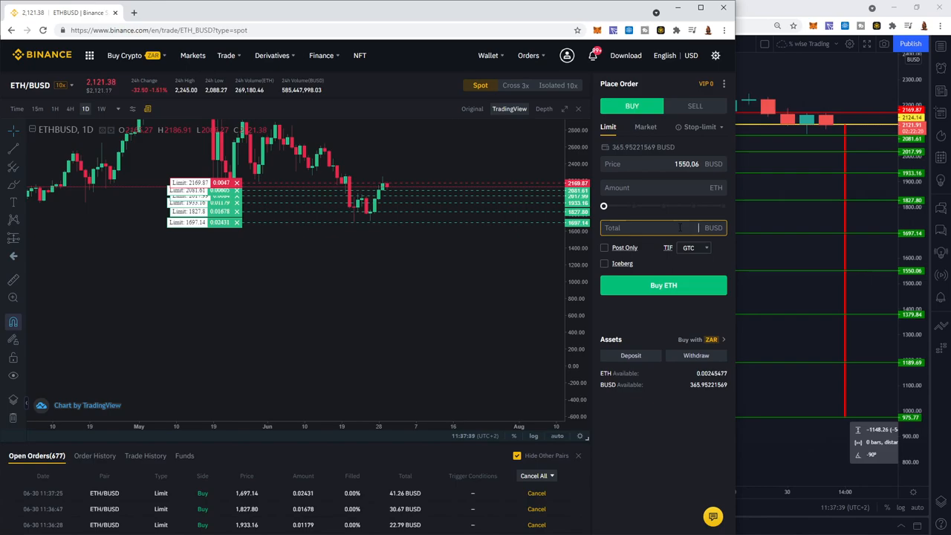
text(5)
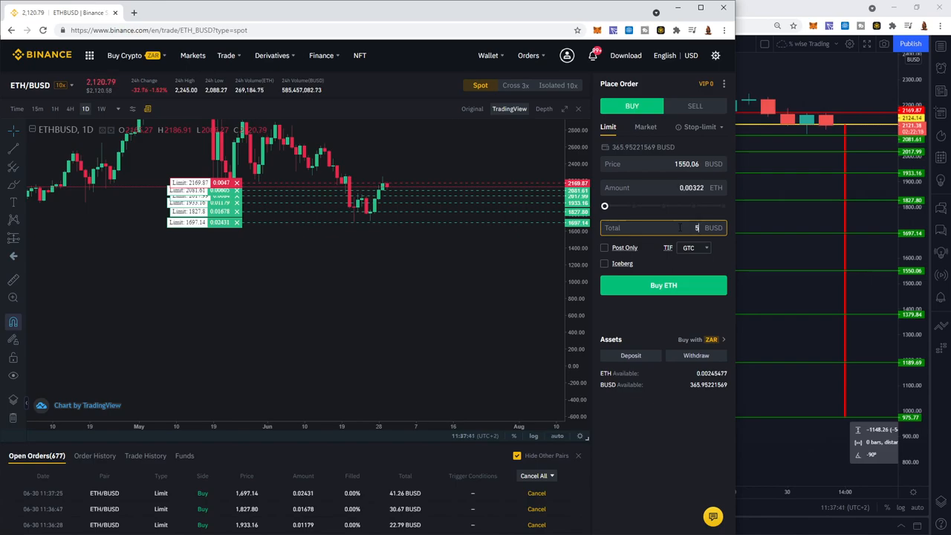
drag(605, 206, 617, 205)
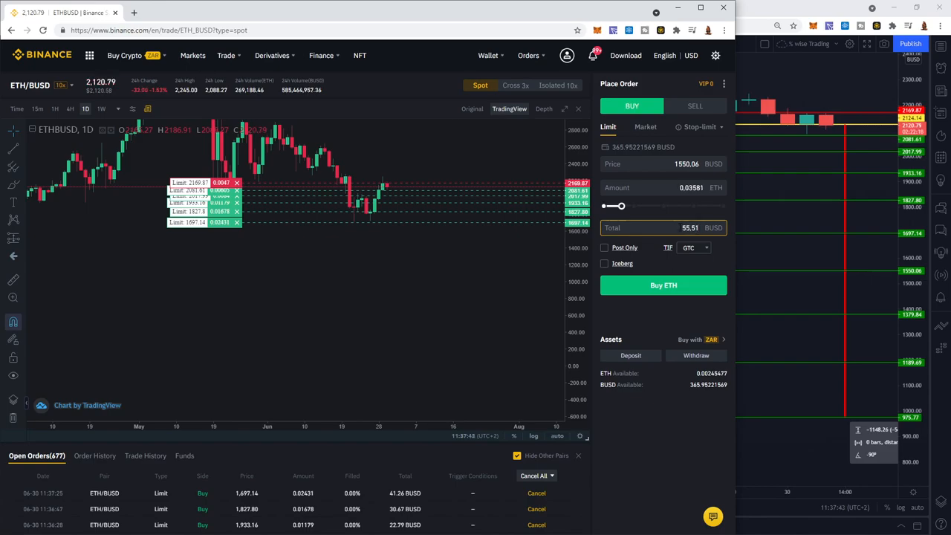
click(663, 286)
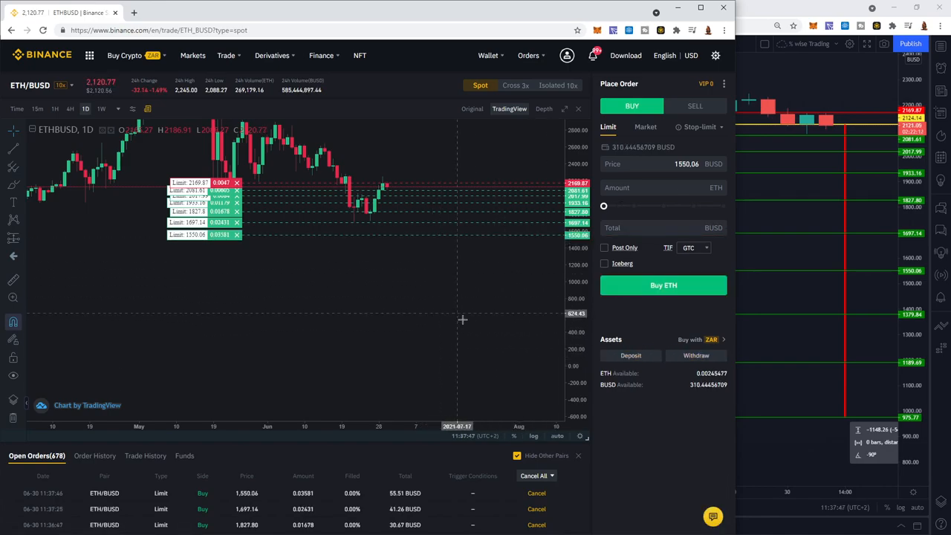
mouse_move(515, 343)
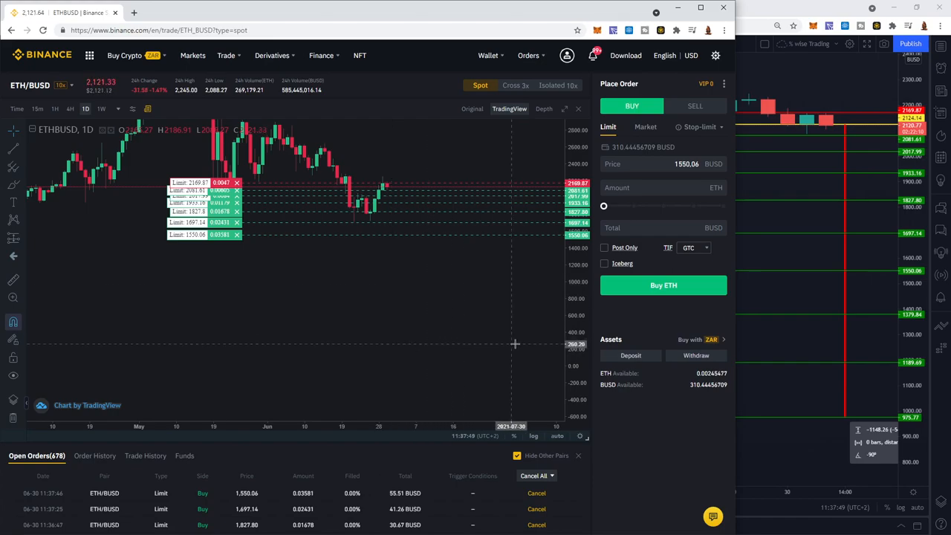
click(683, 163)
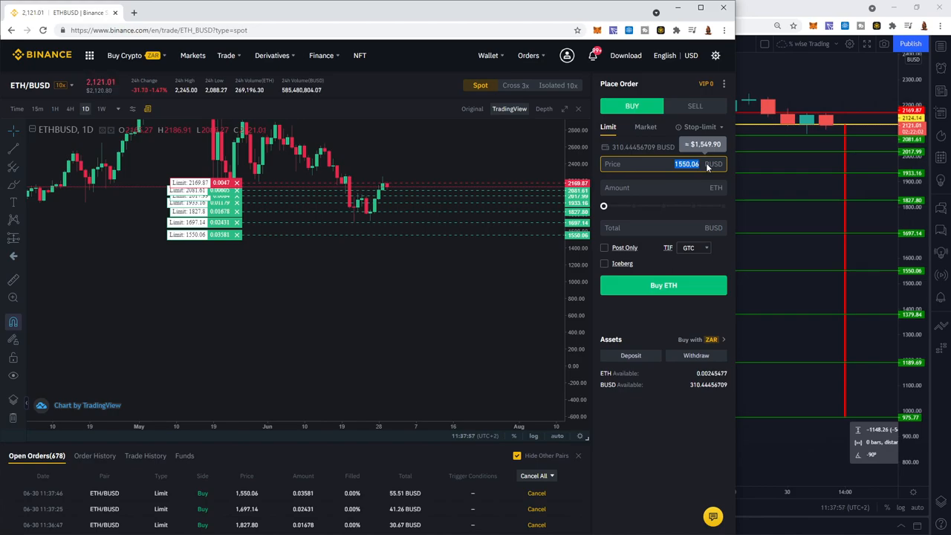
Place a limit buy at 1379.84 for about 74.65 BUSD (0.05410 ETH).
text(74.66)
click(664, 227)
text(1379.84)
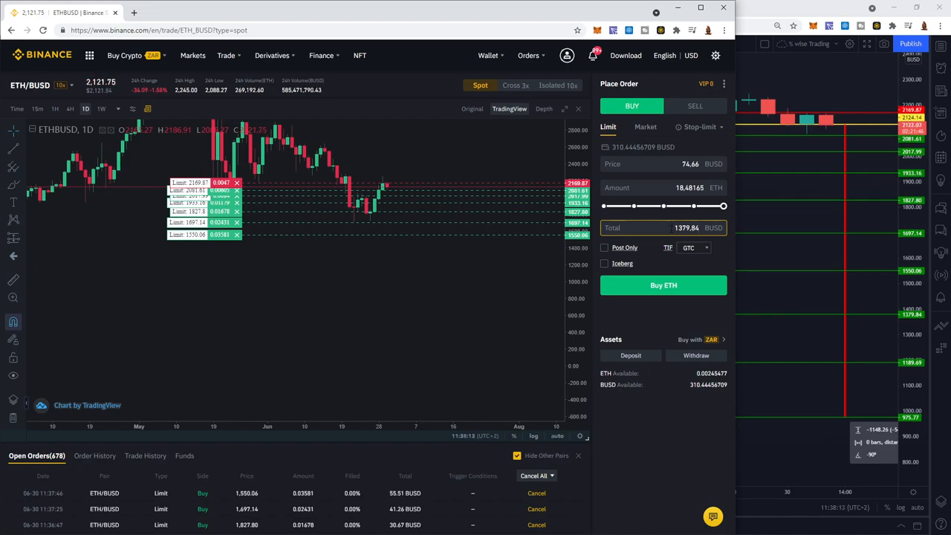
click(668, 163)
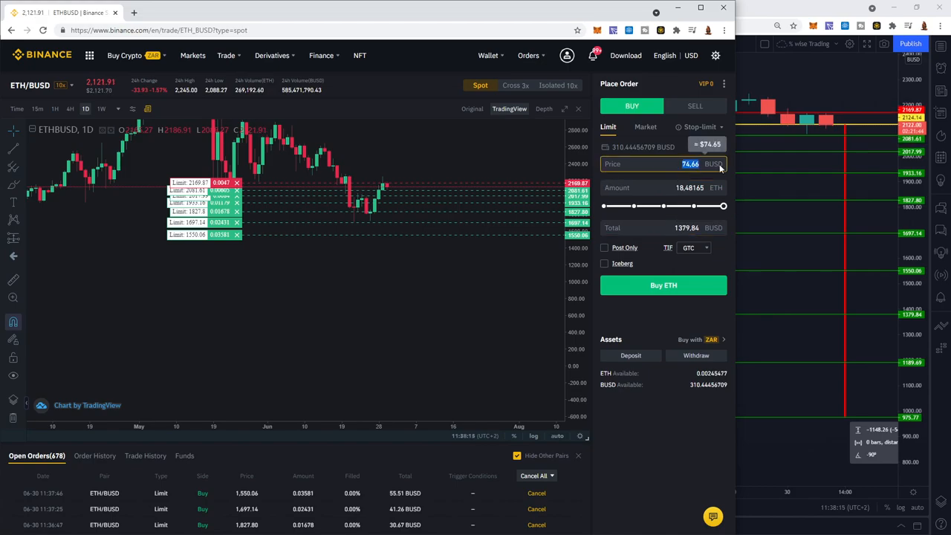
text(1379.84)
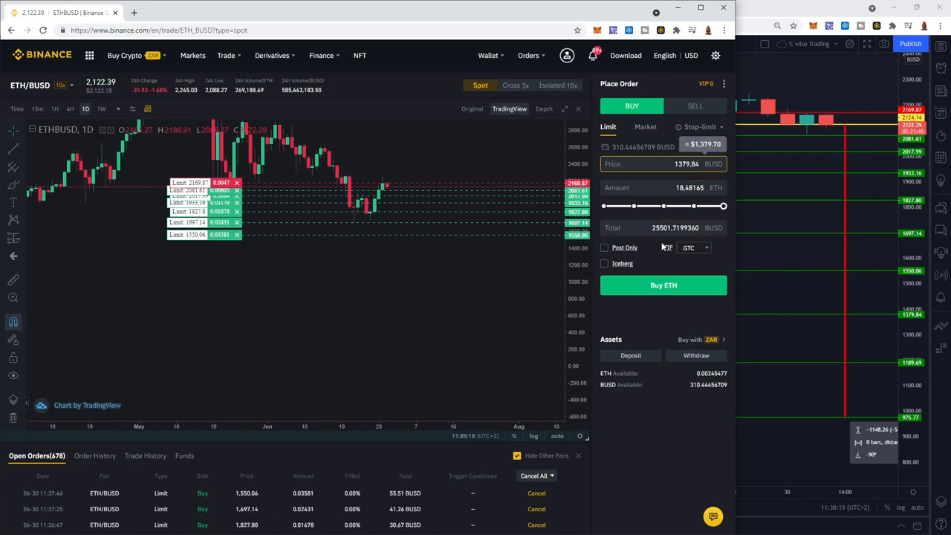
triple_click(674, 228)
text(74.66)
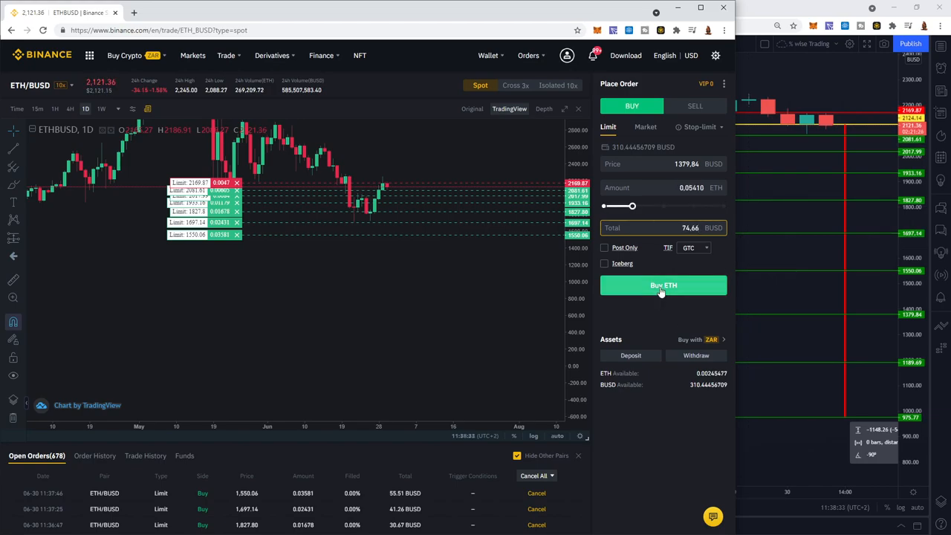
click(663, 285)
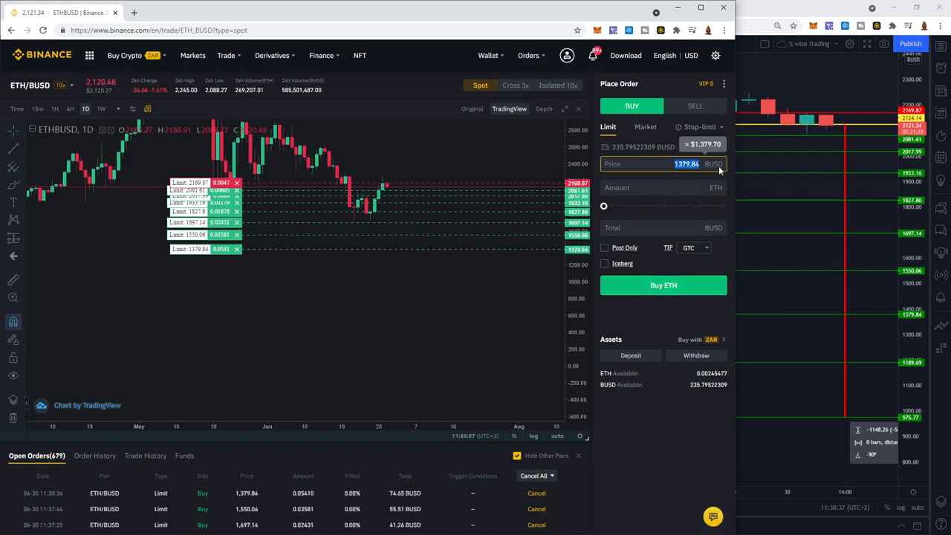
Place a limit buy at 1189.69 worth about 100.42 BUSD.
text(1189.69)
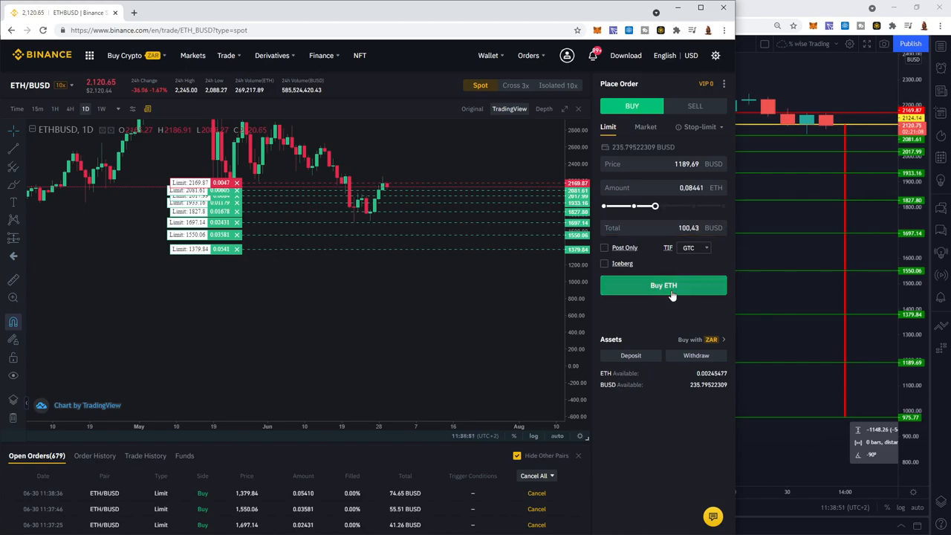
click(662, 285)
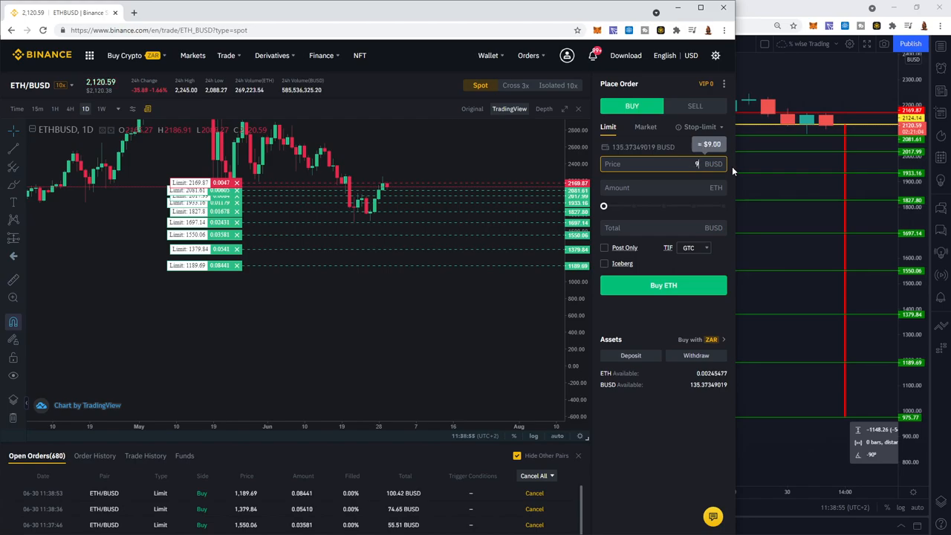
Place a limit buy at 975.77 using the full remaining 135.08 BUSD via the 100% slider.
text(975,)
click(664, 227)
text(1)
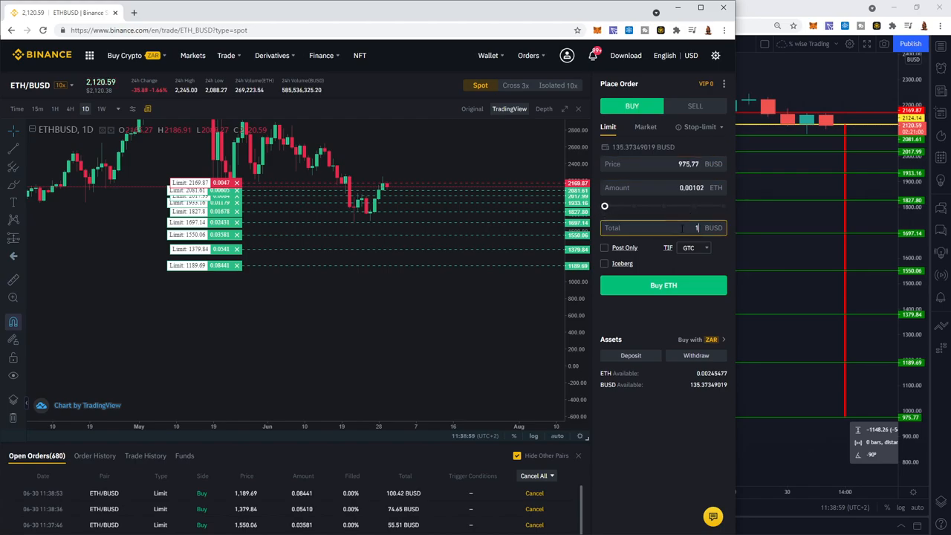
drag(605, 206, 615, 206)
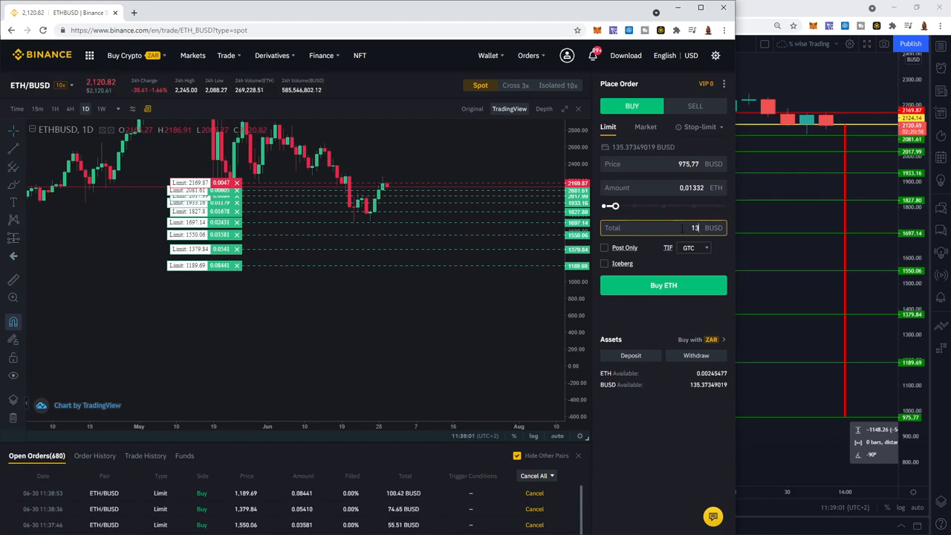
drag(613, 205, 723, 206)
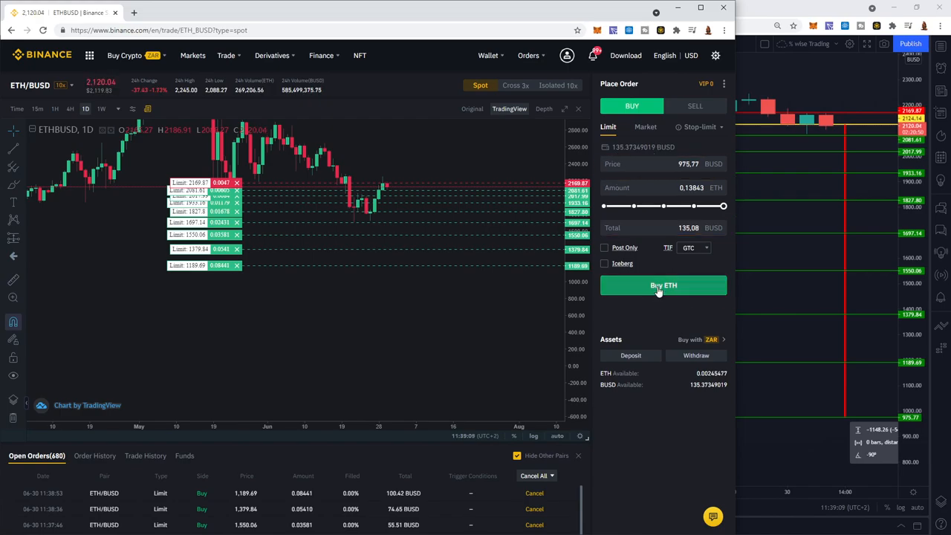
click(663, 285)
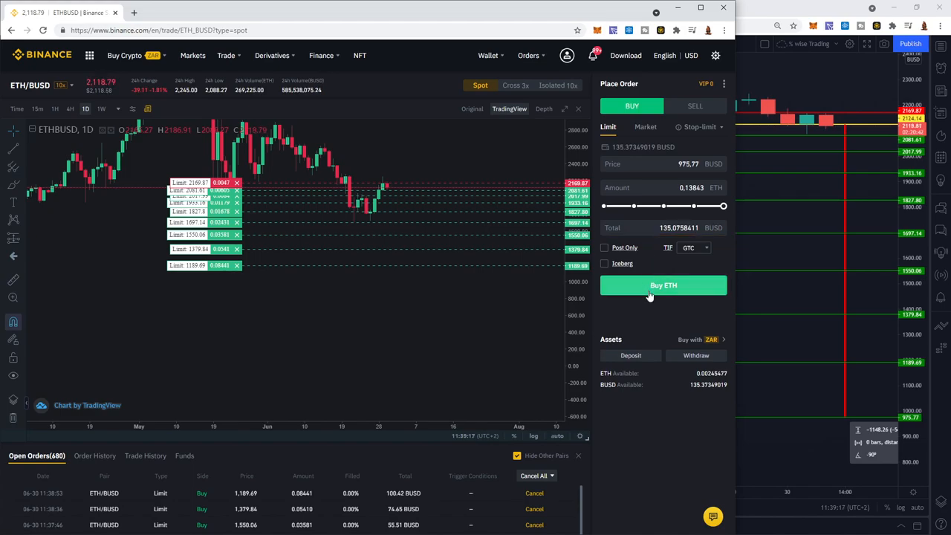
click(663, 285)
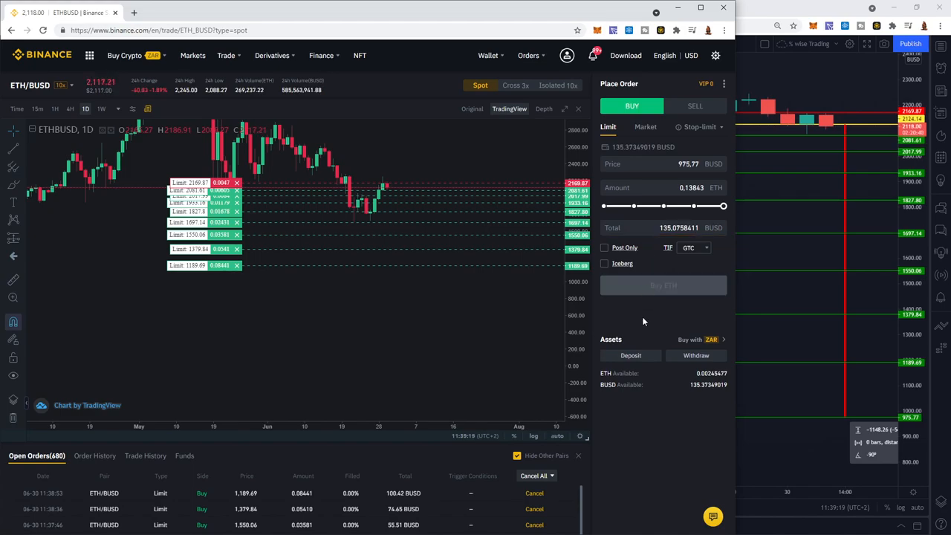
click(663, 286)
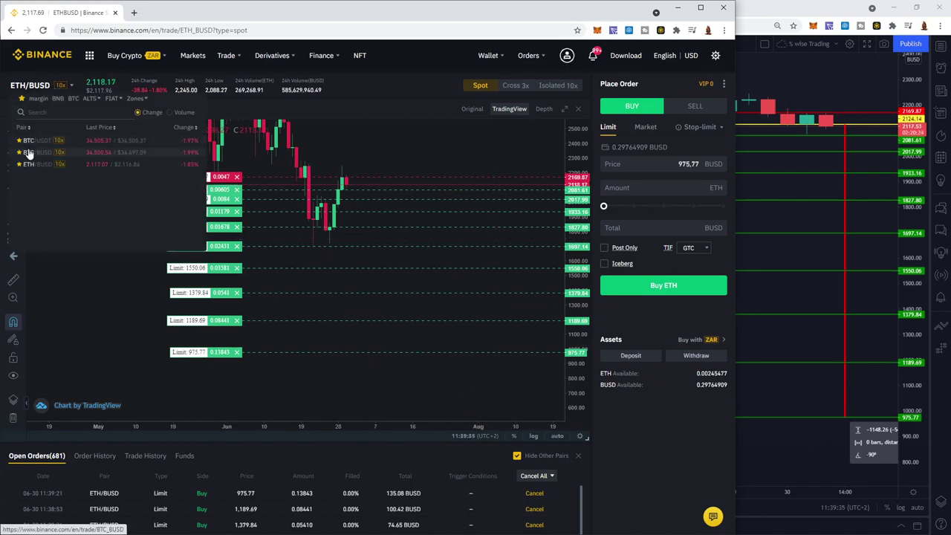
Switch Binance to the BTC/BUSD market and set the chart to 15-minute candles.
click(36, 151)
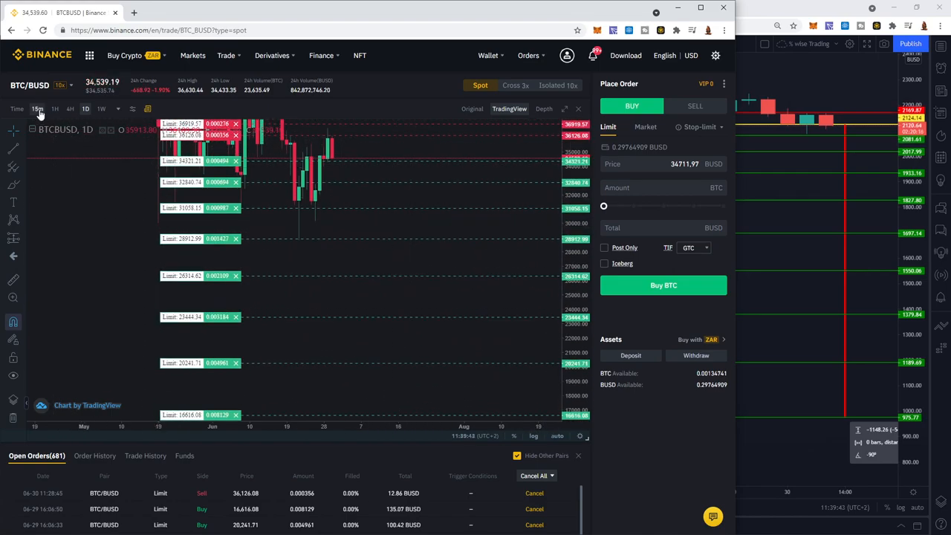
click(36, 109)
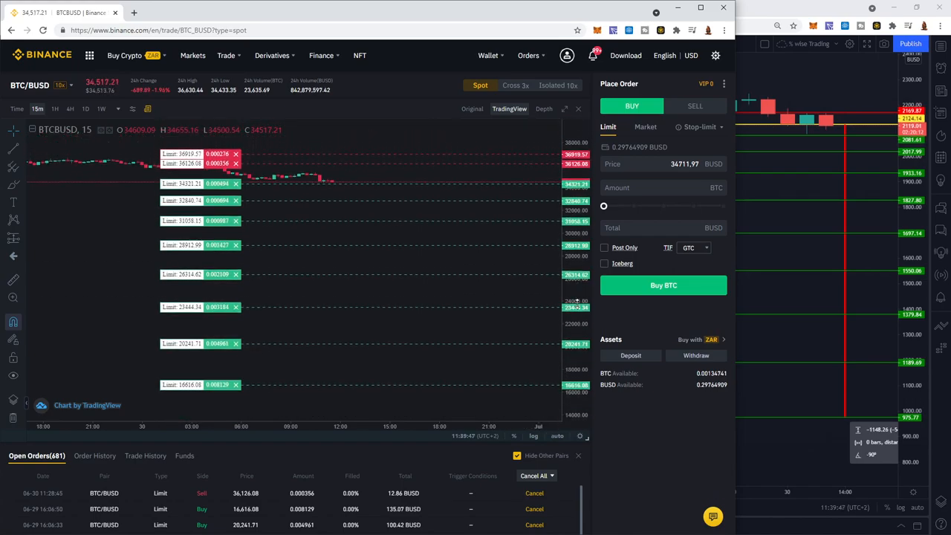
click(118, 109)
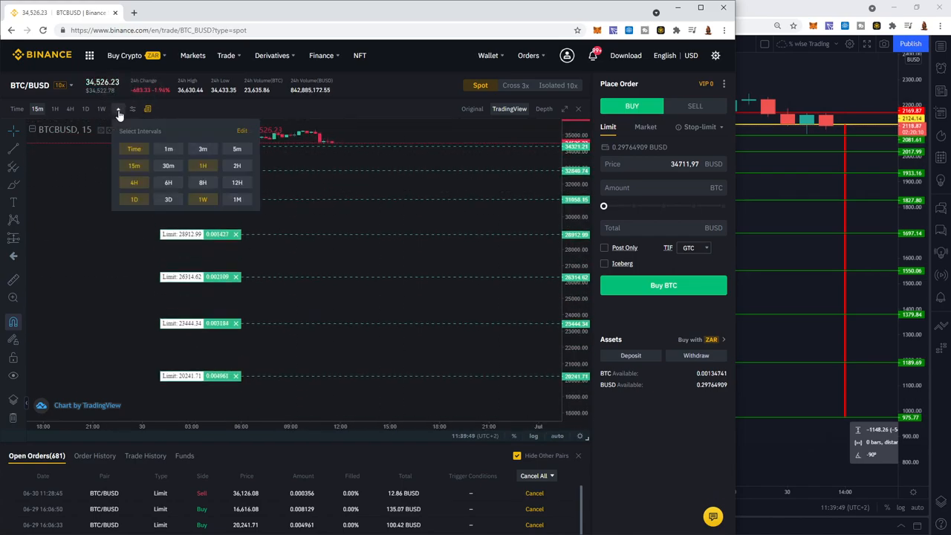
click(237, 148)
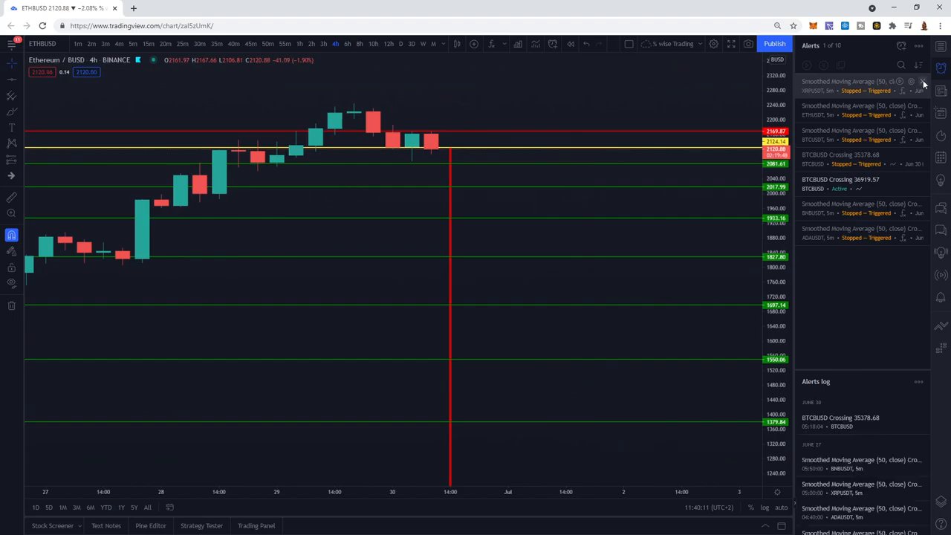
Delete the old XRPUSDT, ETHUSDT and ADAUSDT alerts, confirming each, until the list is empty.
click(924, 82)
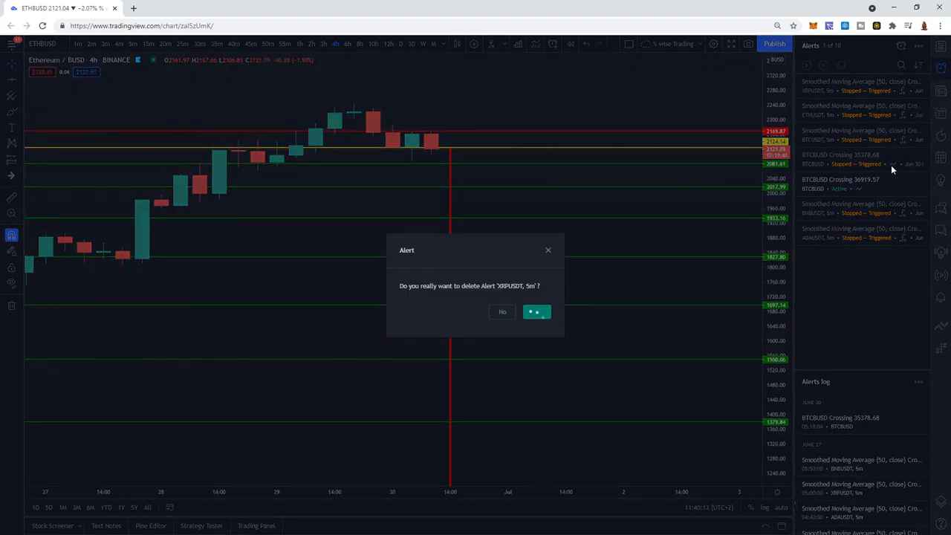
click(537, 311)
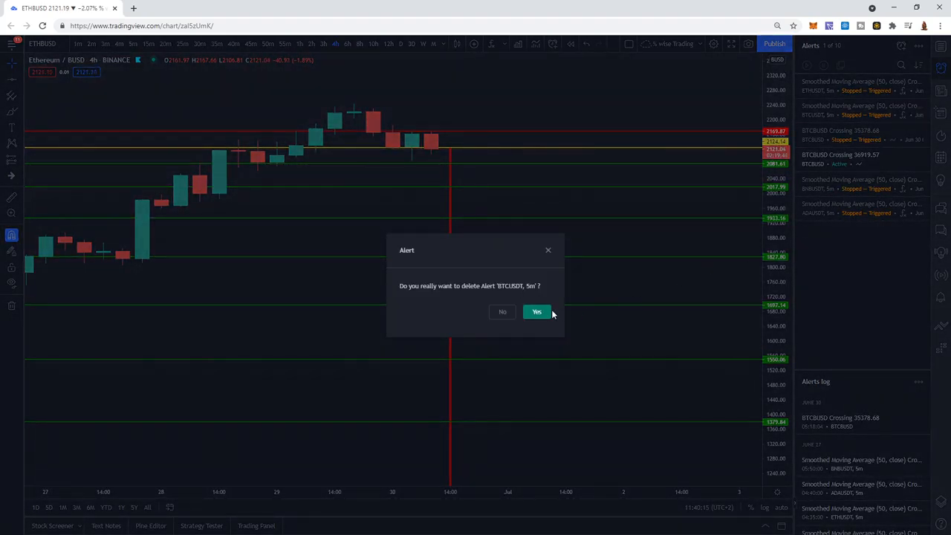
click(537, 311)
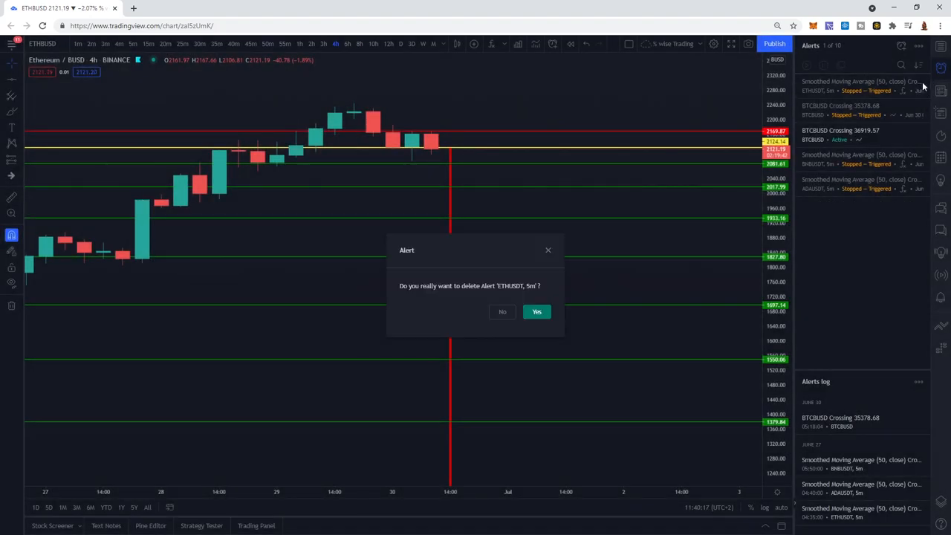
click(535, 312)
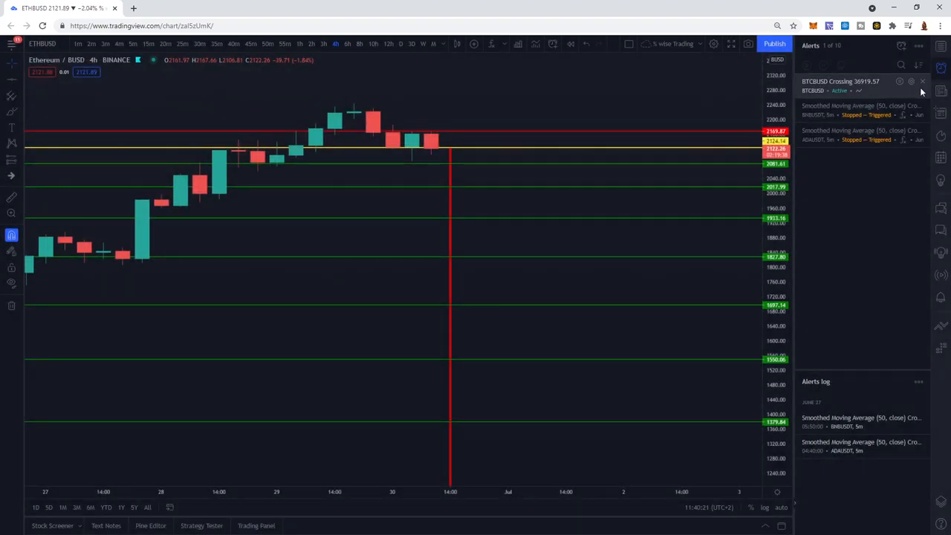
click(920, 81)
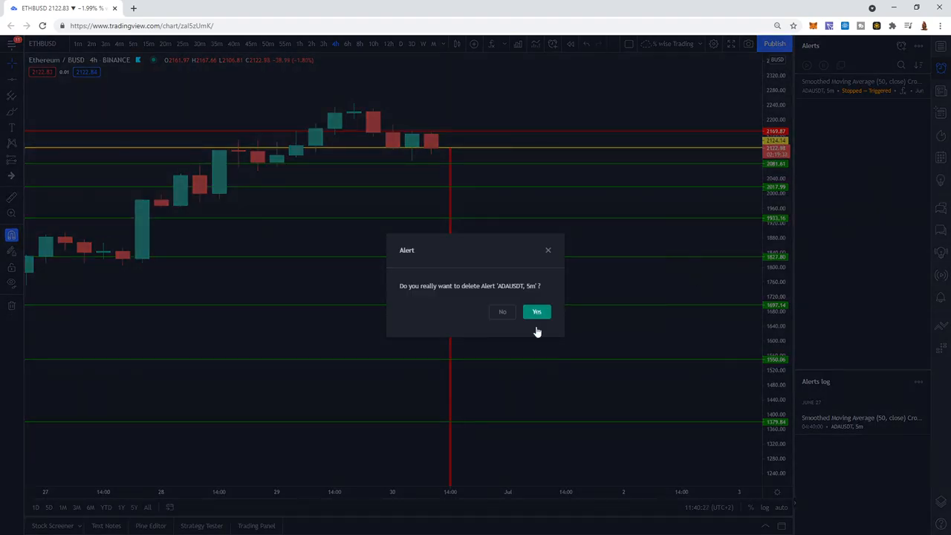
click(536, 312)
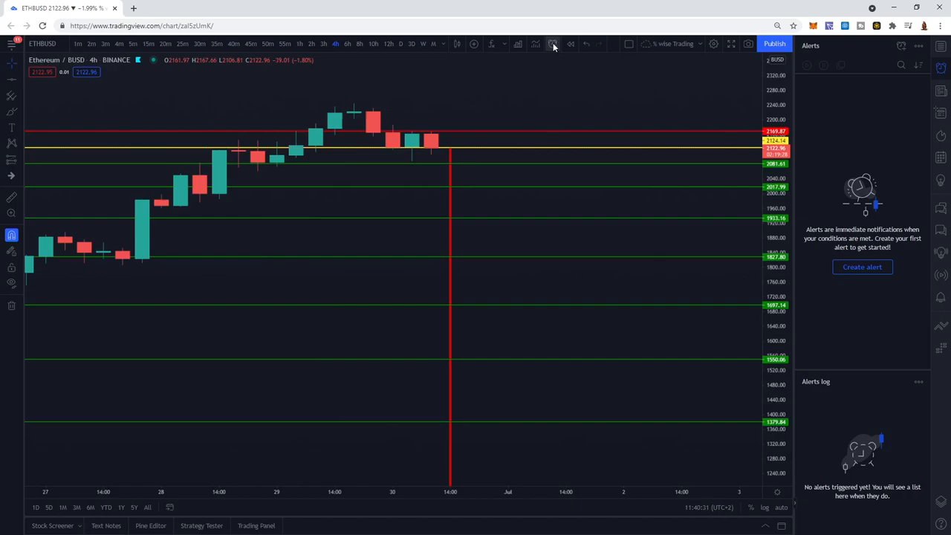
Create an ETHBUSD crossing alert at 2169.87.
click(553, 44)
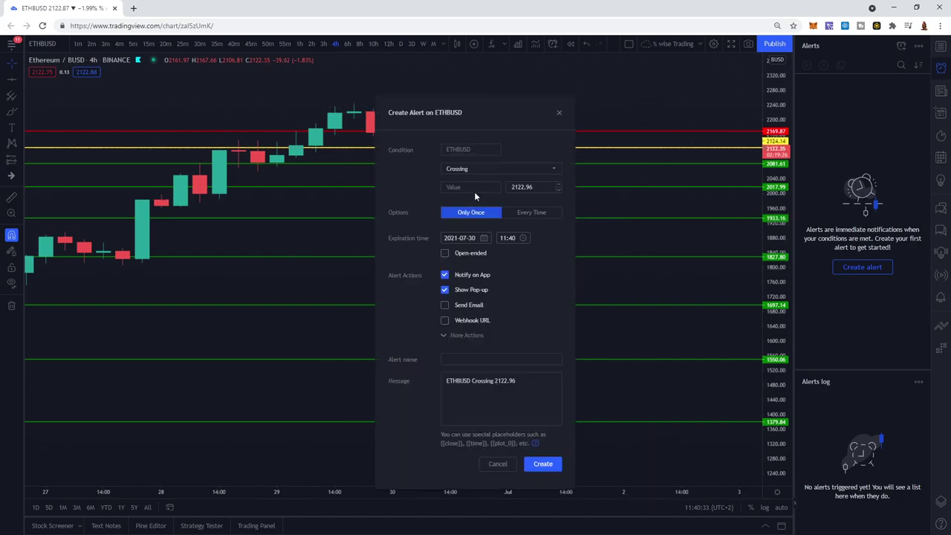
click(527, 186)
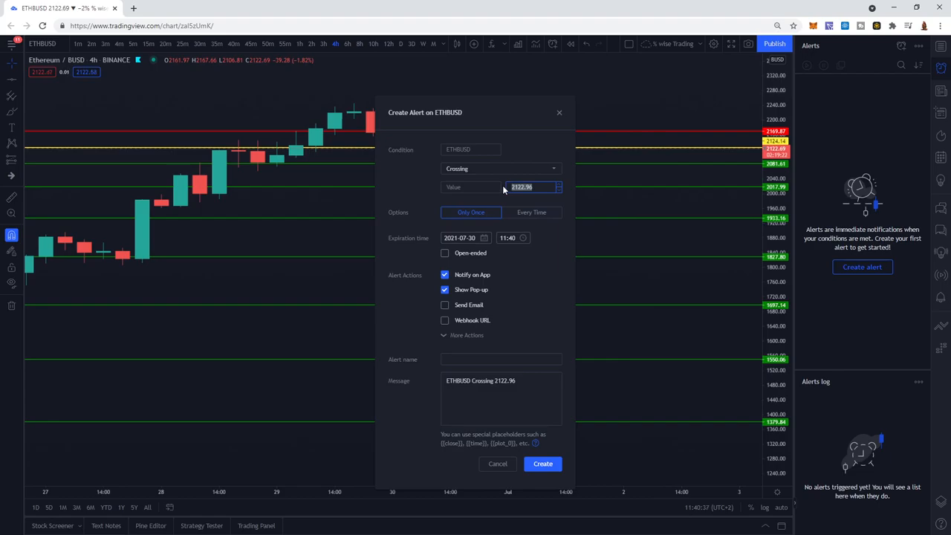
text(2169.87)
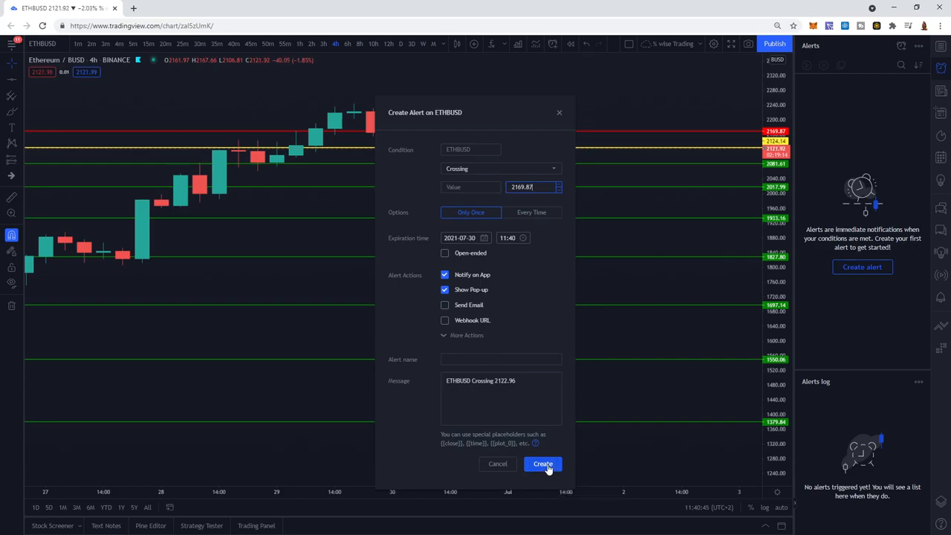
click(543, 464)
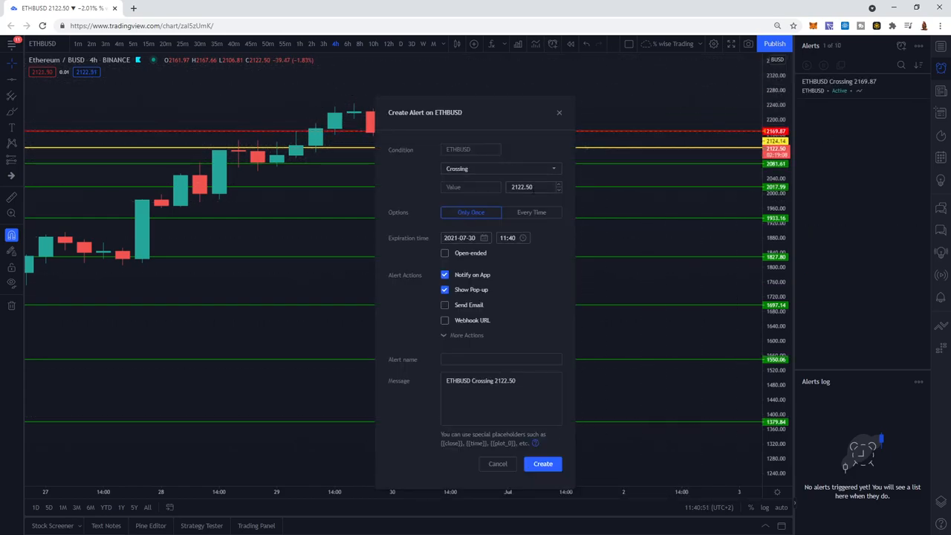
Create a second ETHBUSD crossing alert at 2081.61.
click(527, 186)
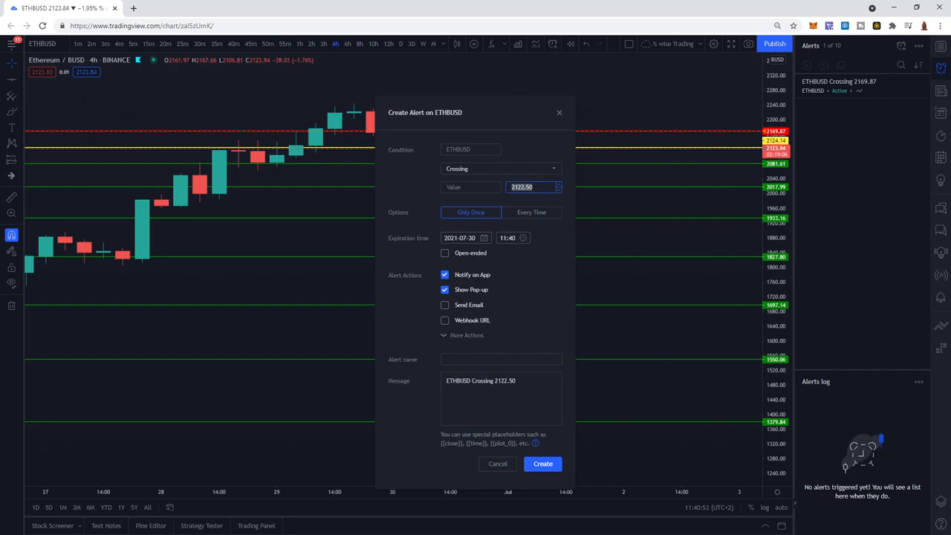
text(2081.61)
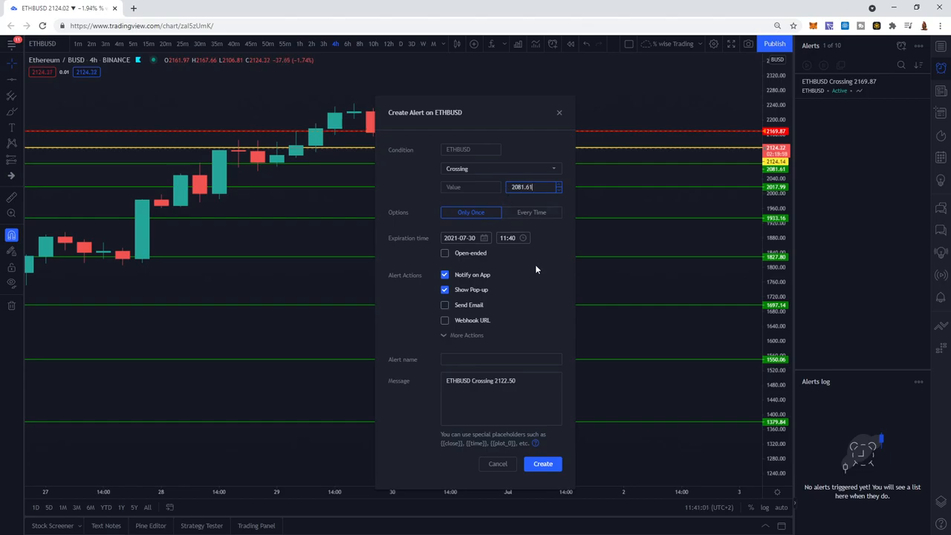
mouse_move(542, 463)
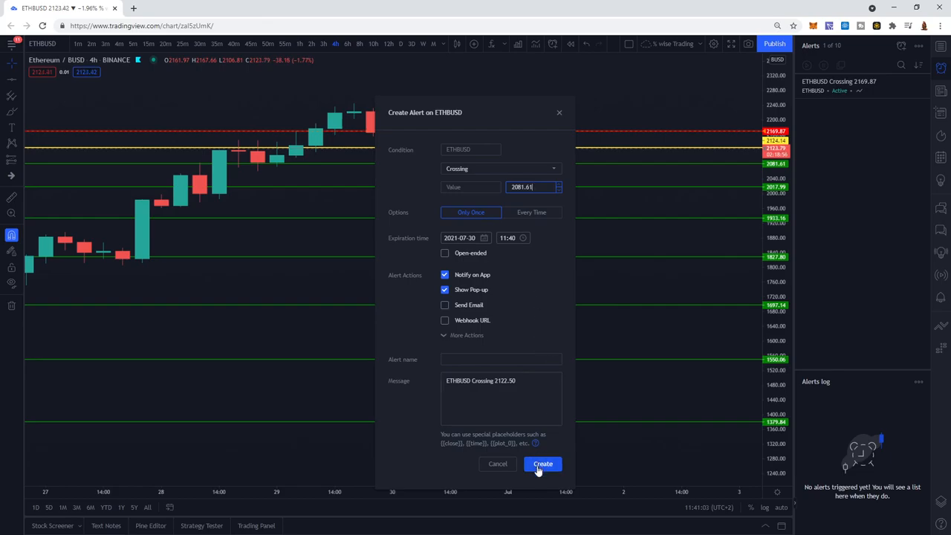
click(543, 463)
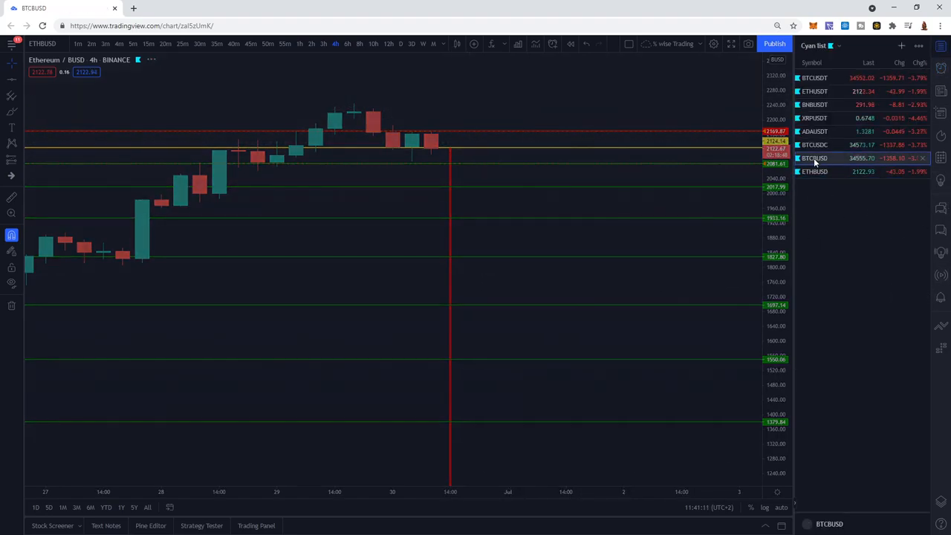
Switch the chart to BTCBUSD and create a crossing alert at 36126.08.
click(814, 157)
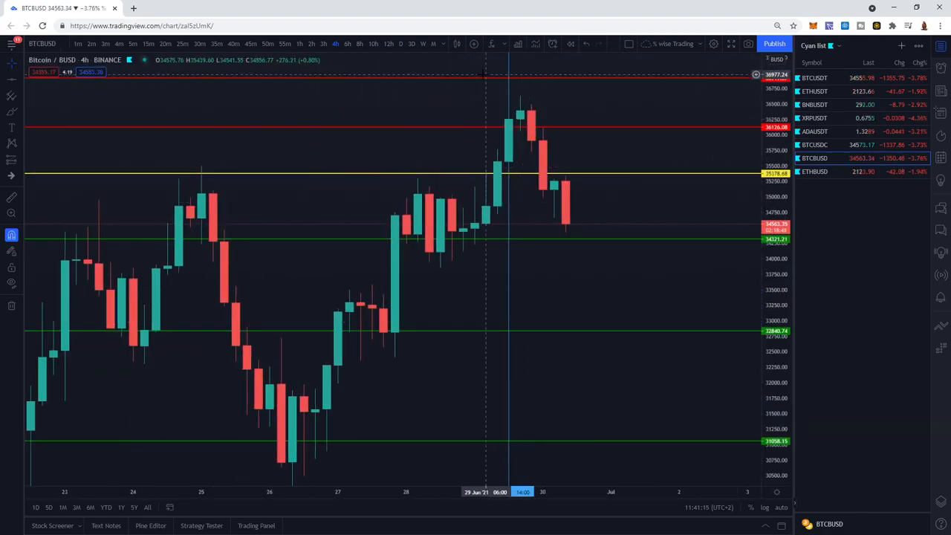
click(545, 43)
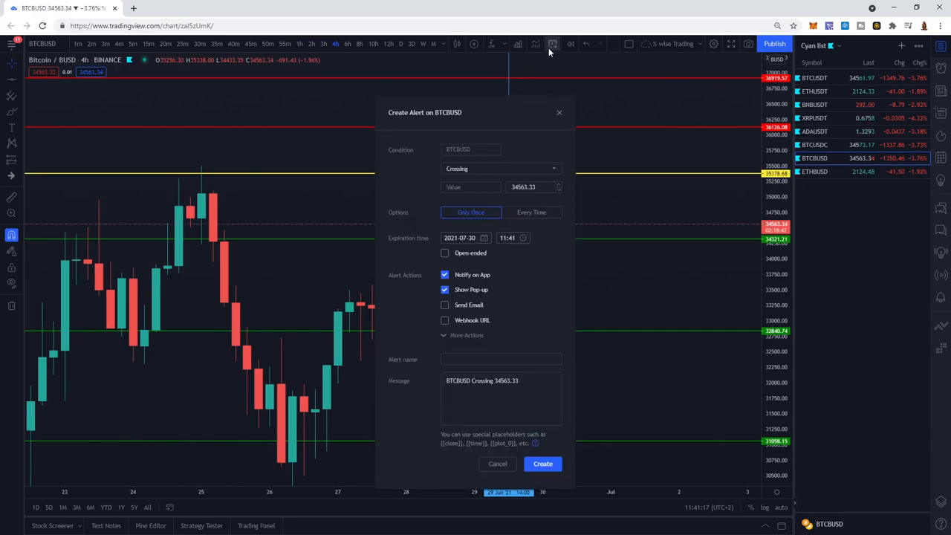
mouse_move(526, 153)
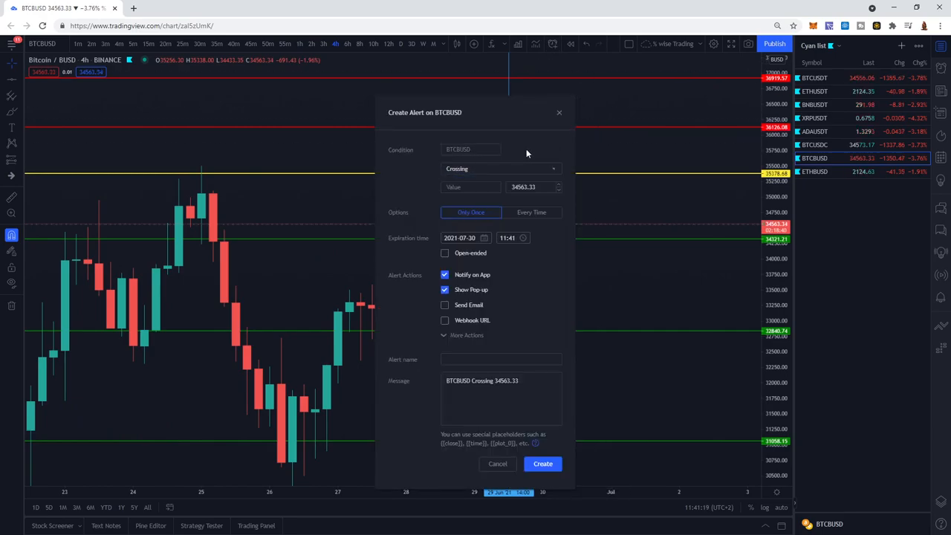
click(528, 186)
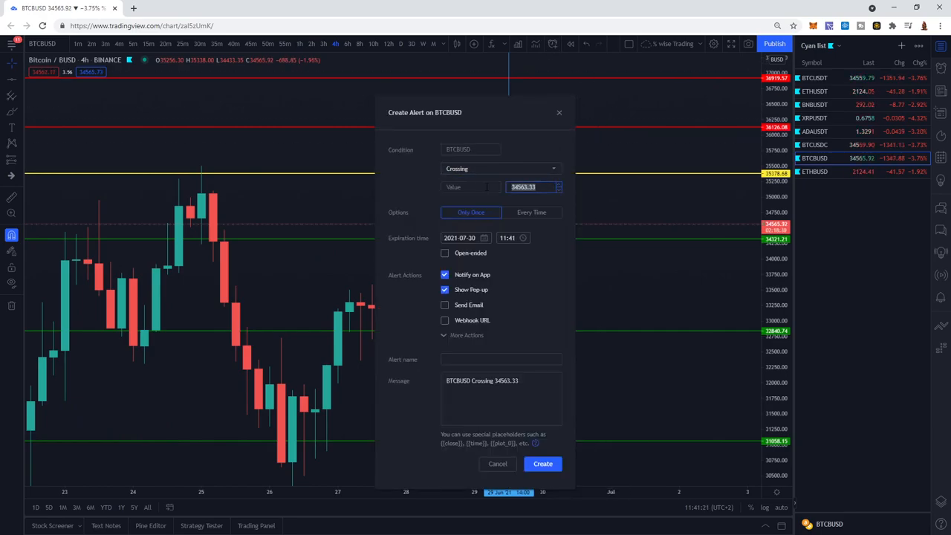
text(36120)
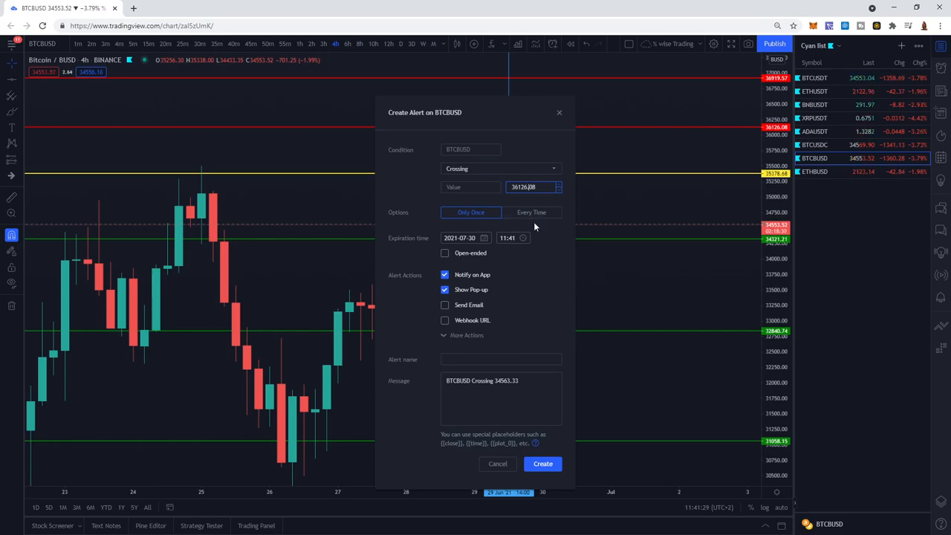
click(497, 463)
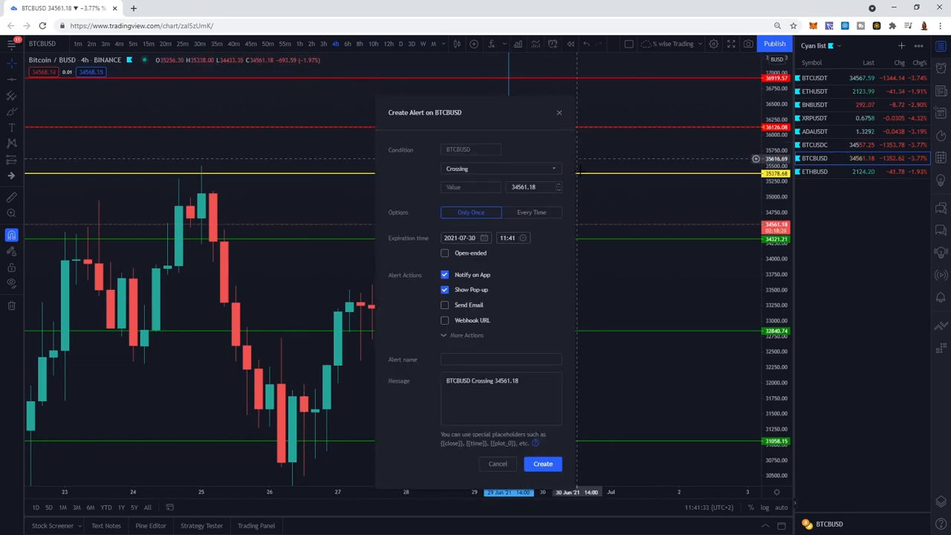
mouse_move(605, 306)
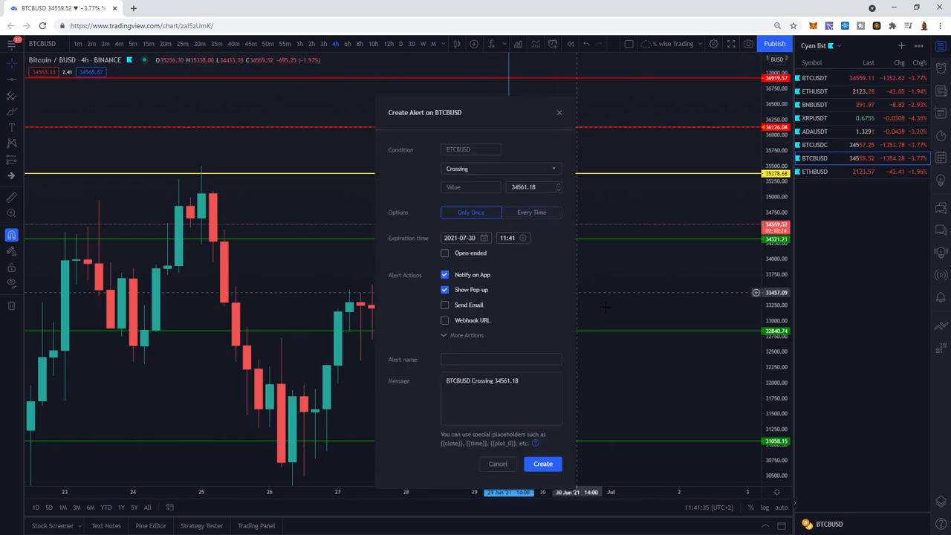
Create a second BTCBUSD crossing alert at 34321.21.
click(529, 186)
text(34321.21)
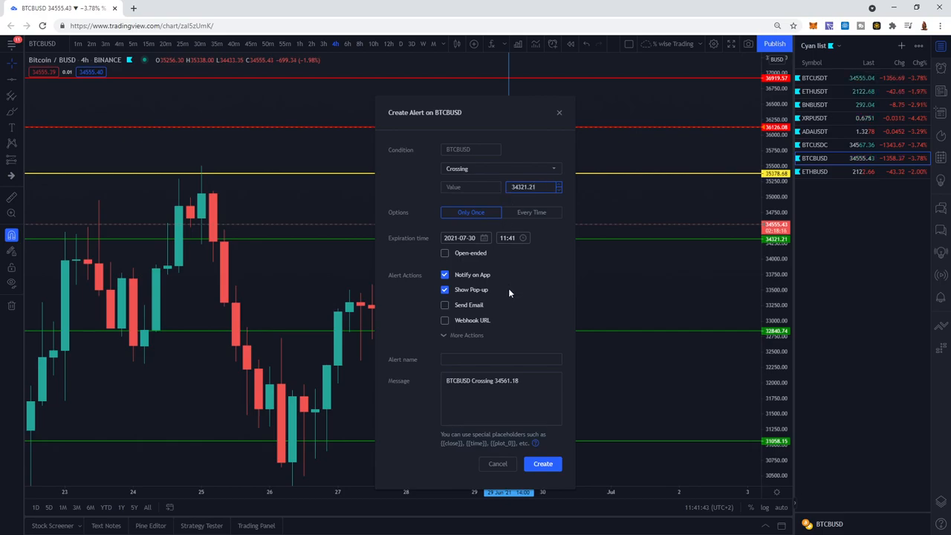
click(498, 464)
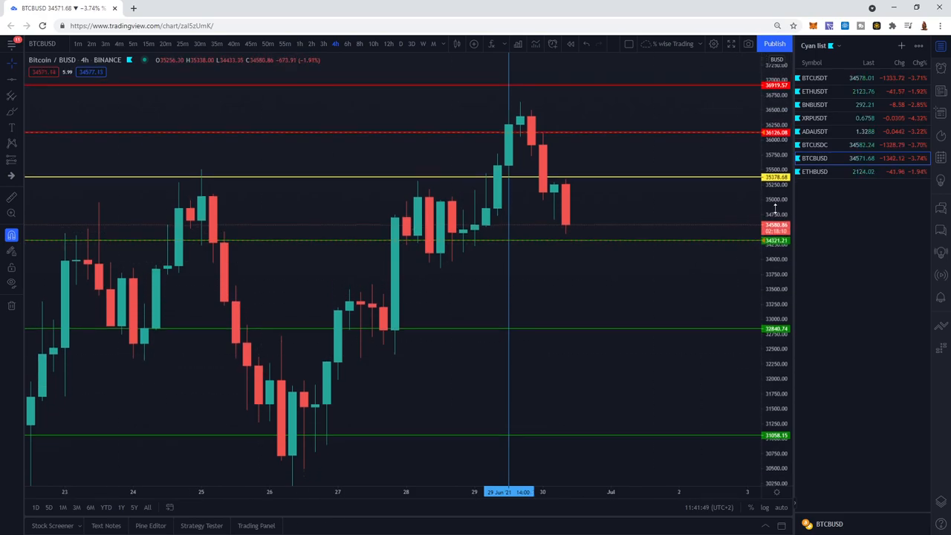
mouse_move(699, 232)
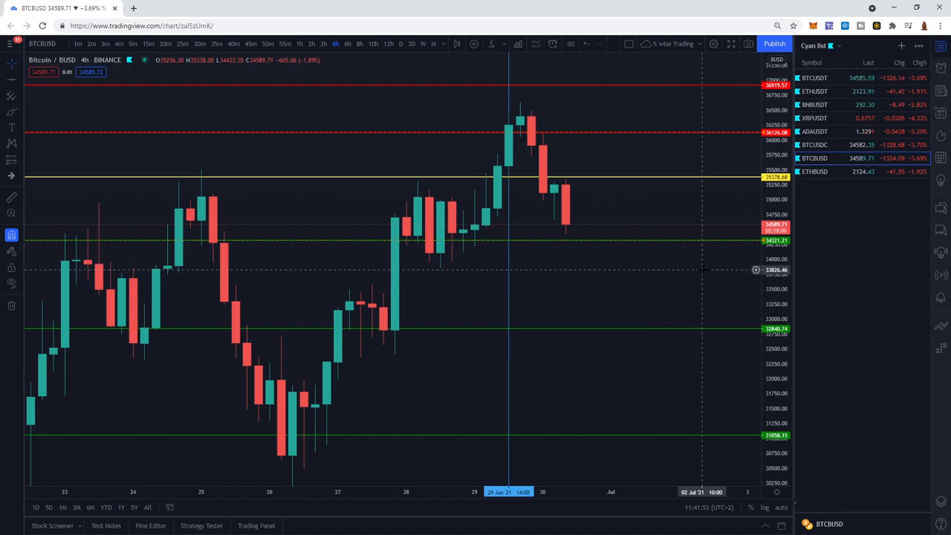
mouse_move(719, 290)
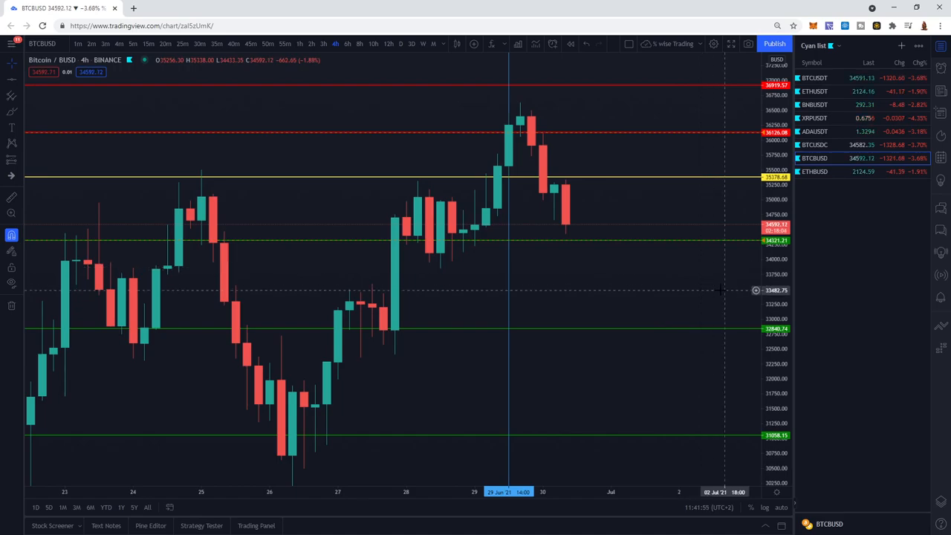